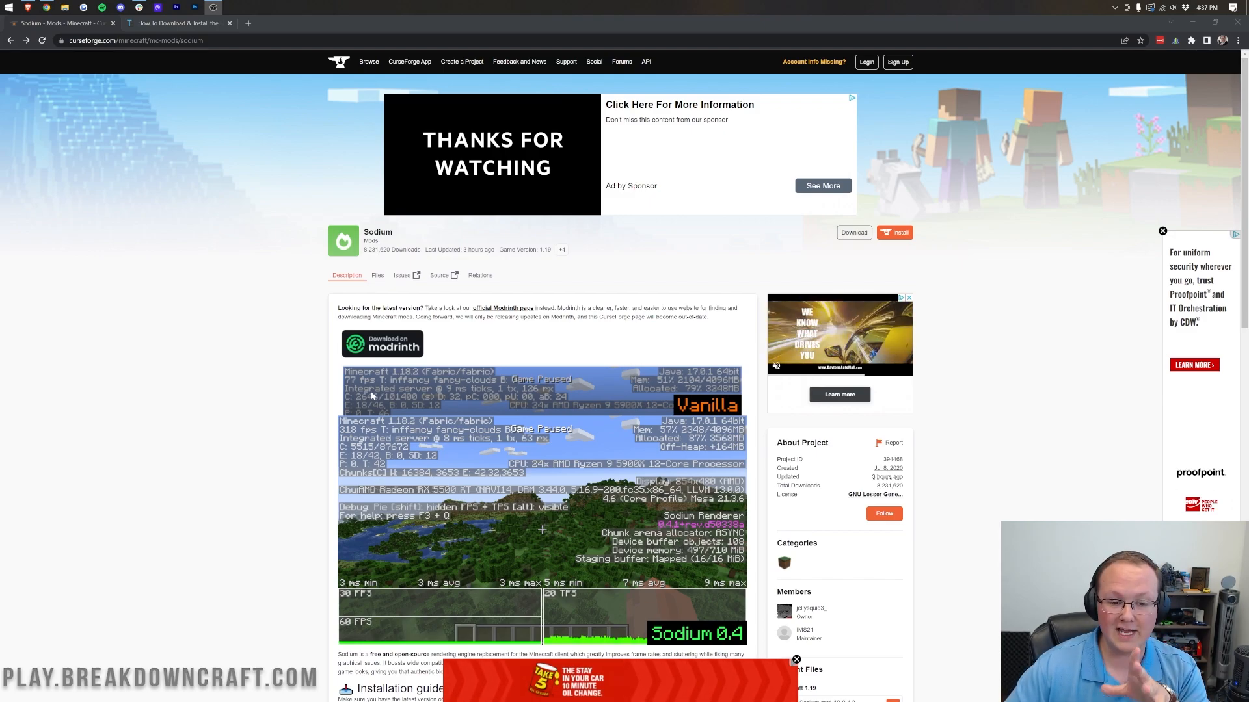
Download the Sodium file for Minecraft 1.19 from the Recent Files list
{"action": "scroll", "scroll_direction": "down", "scroll_amount": 3}
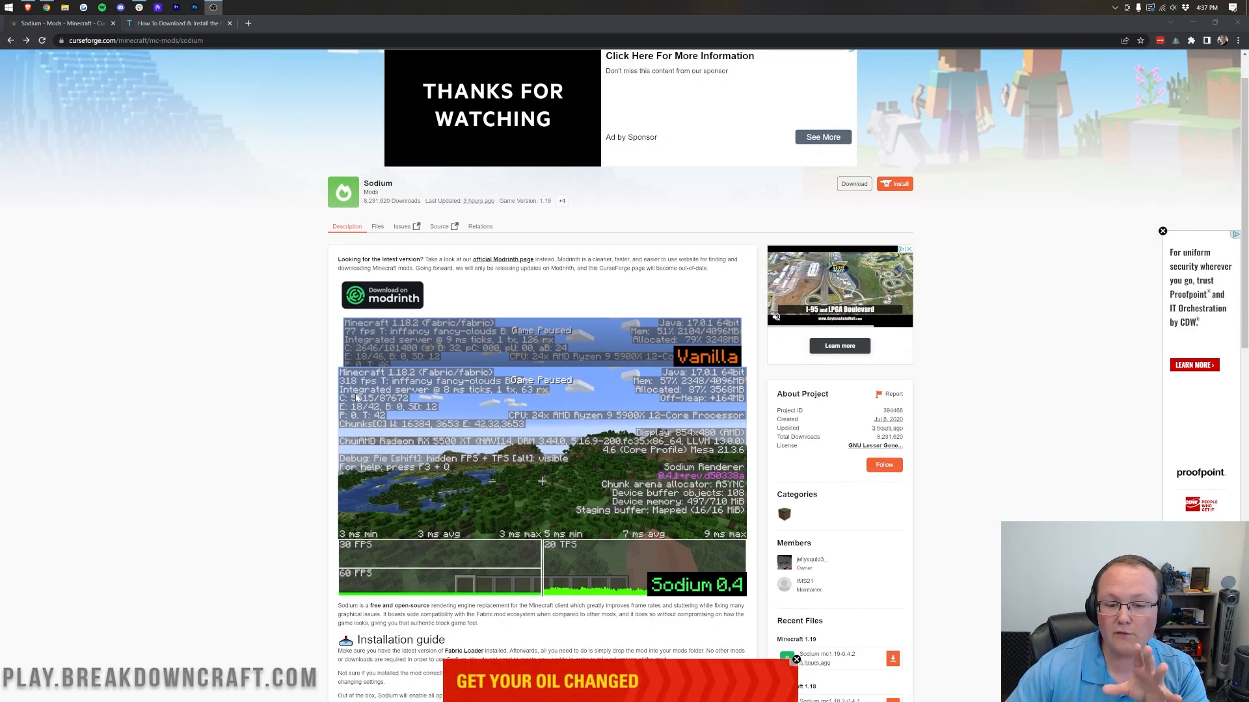
{"action": "scroll", "scroll_direction": "down", "scroll_amount": 3}
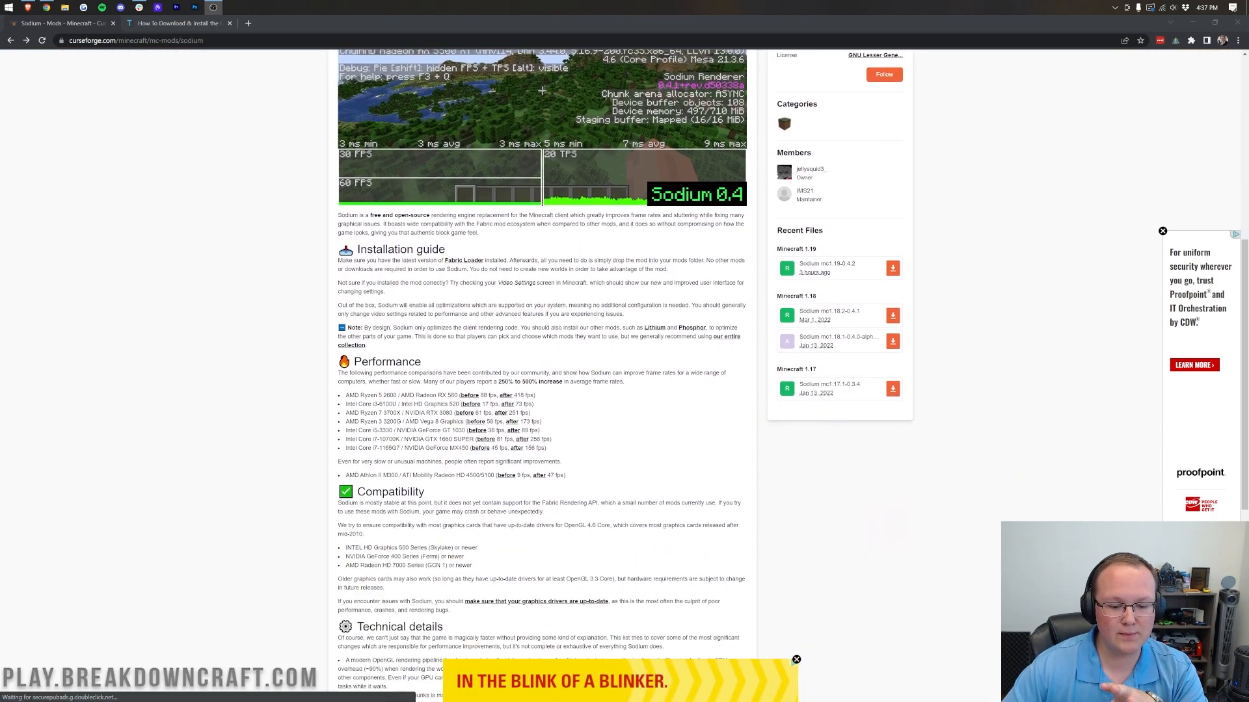
{"action": "scroll", "scroll_direction": "down", "scroll_amount": 3}
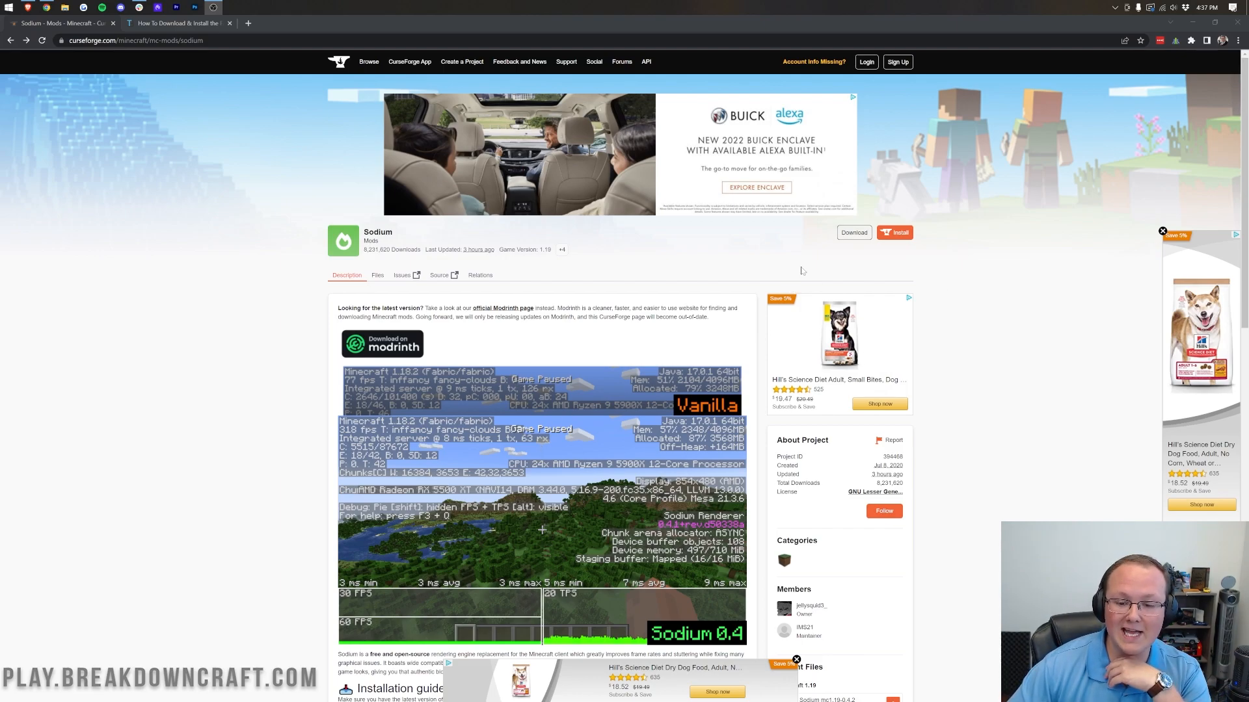
{"action": "scroll", "scroll_direction": "down", "scroll_amount": 3}
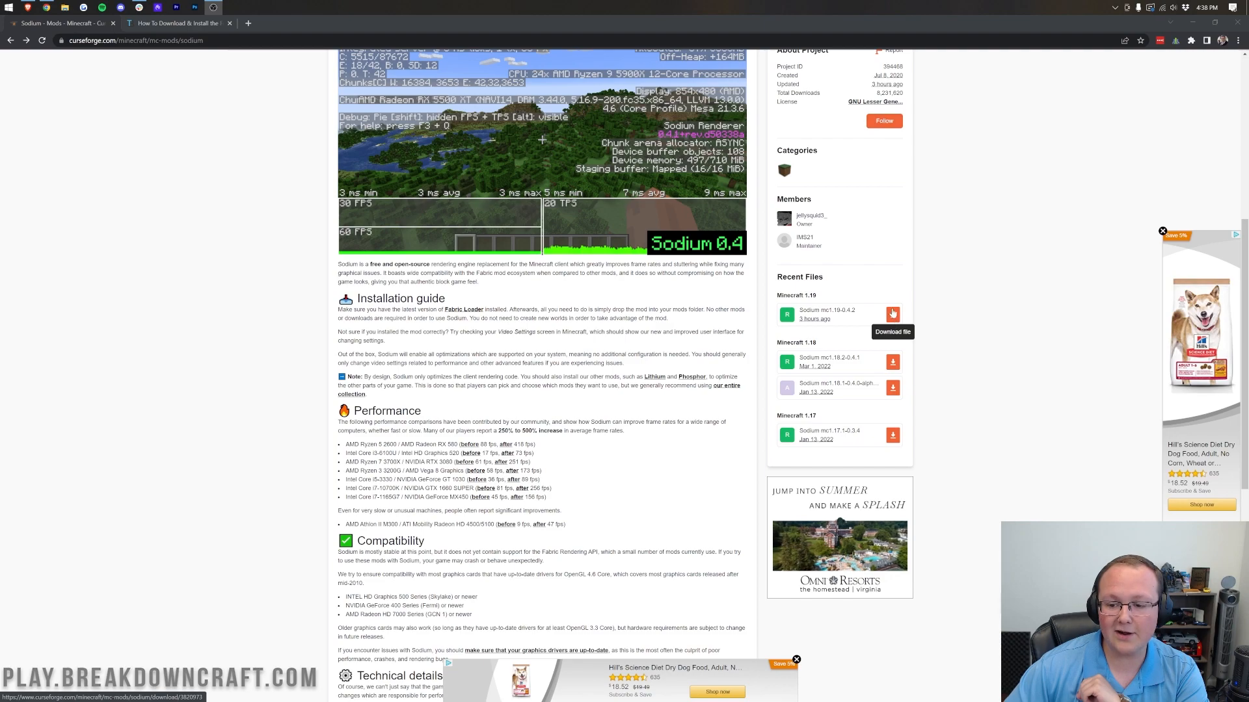
{"action": "left_click", "coordinate": [892, 314]}
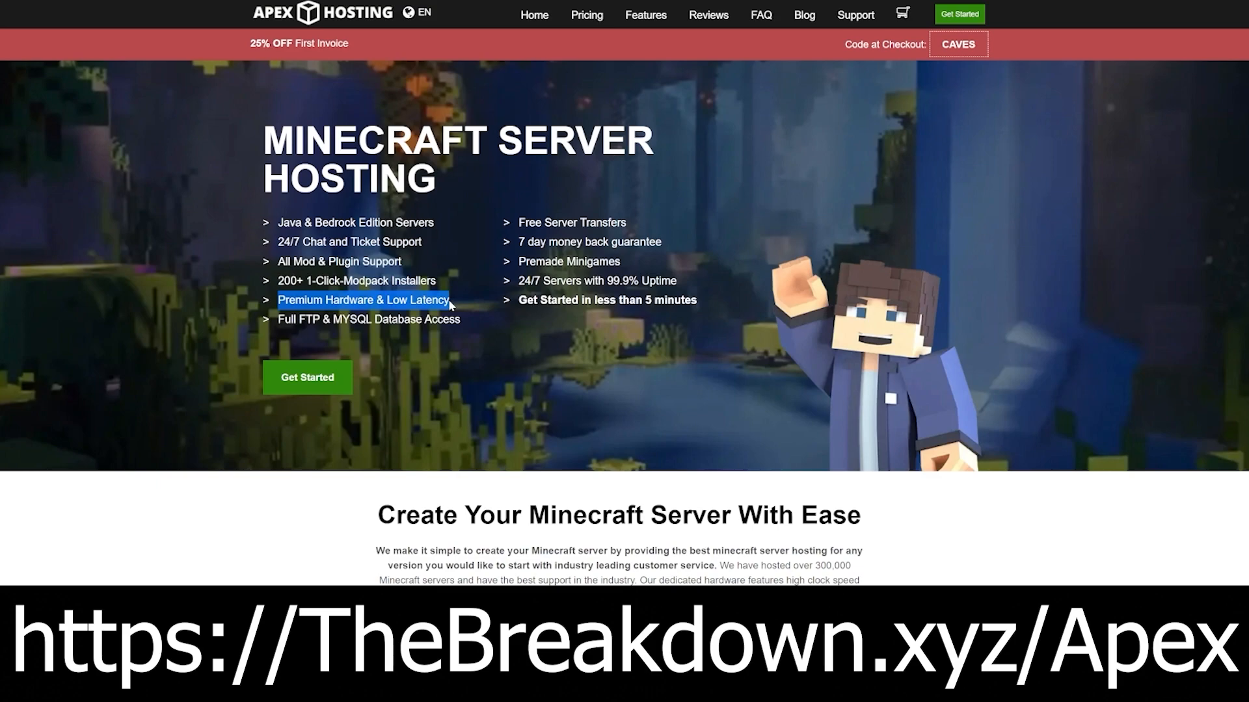
{"action": "mouse_move", "coordinate": [679, 250]}
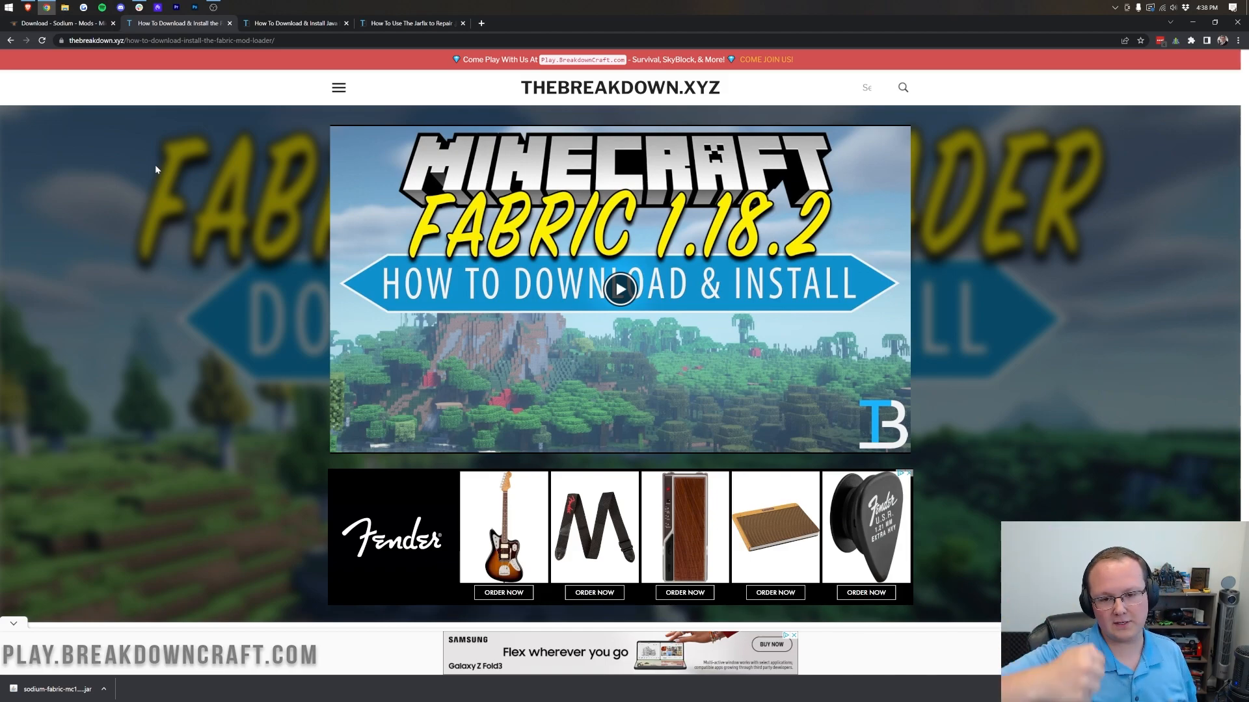
{"action": "mouse_move", "coordinate": [192, 260]}
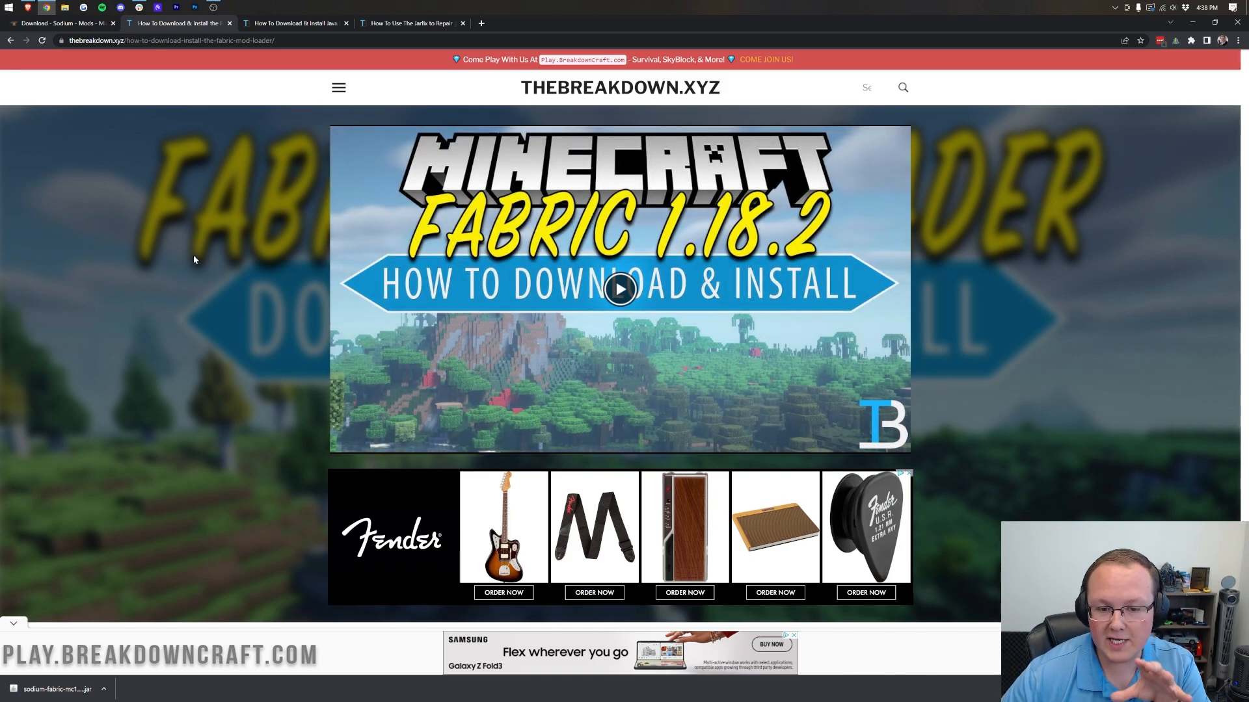
Download the Fabric installer from fabricmc.net as a universal jar
{"action": "scroll", "scroll_direction": "down", "scroll_amount": 3}
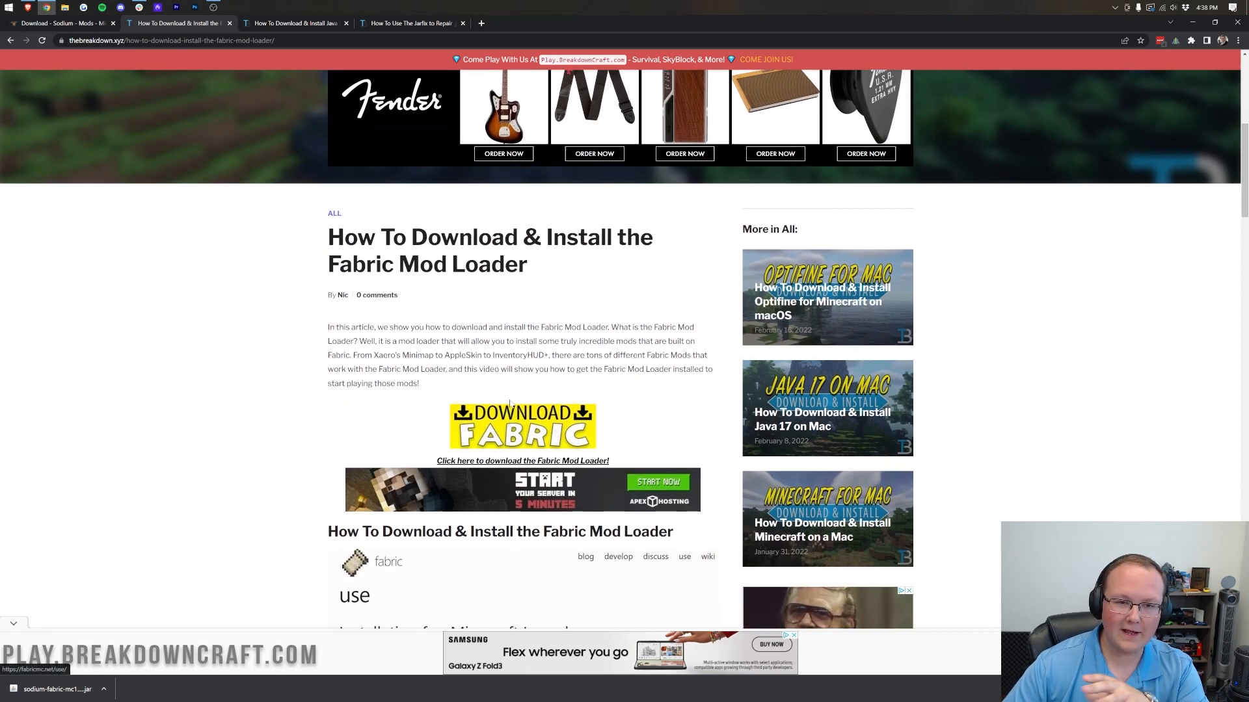
{"action": "scroll", "scroll_direction": "down", "scroll_amount": 3}
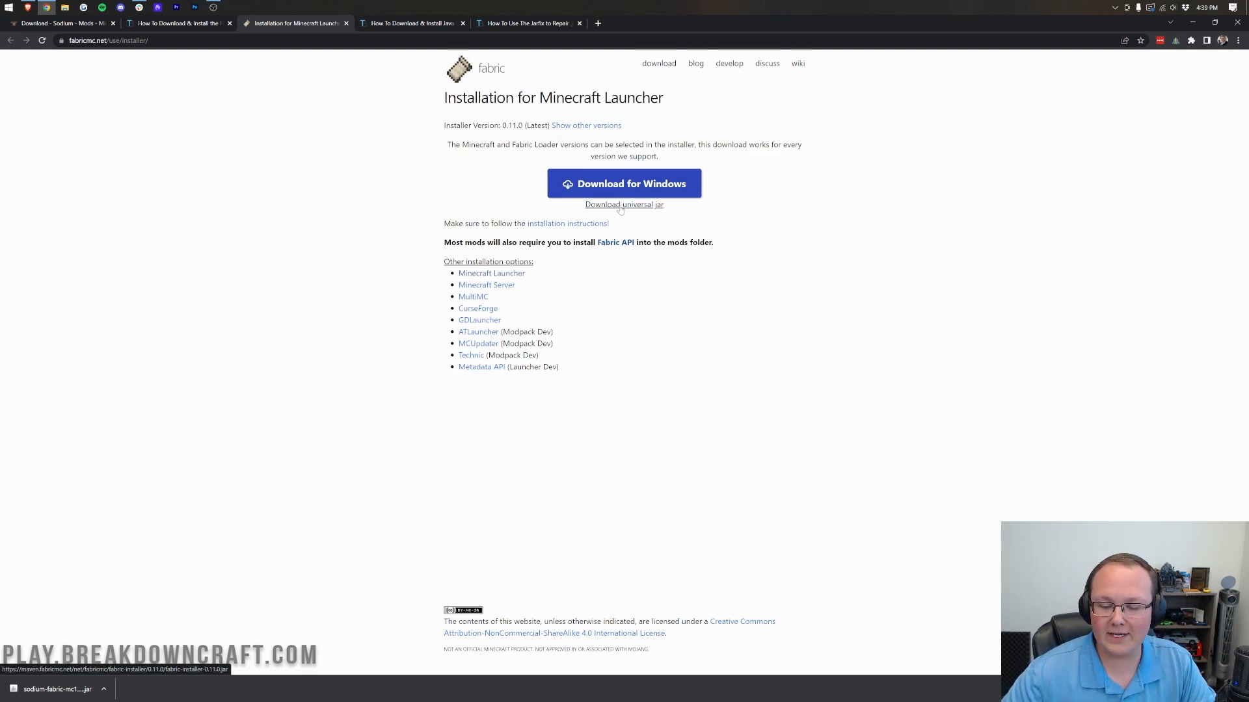
{"action": "left_click", "coordinate": [623, 204]}
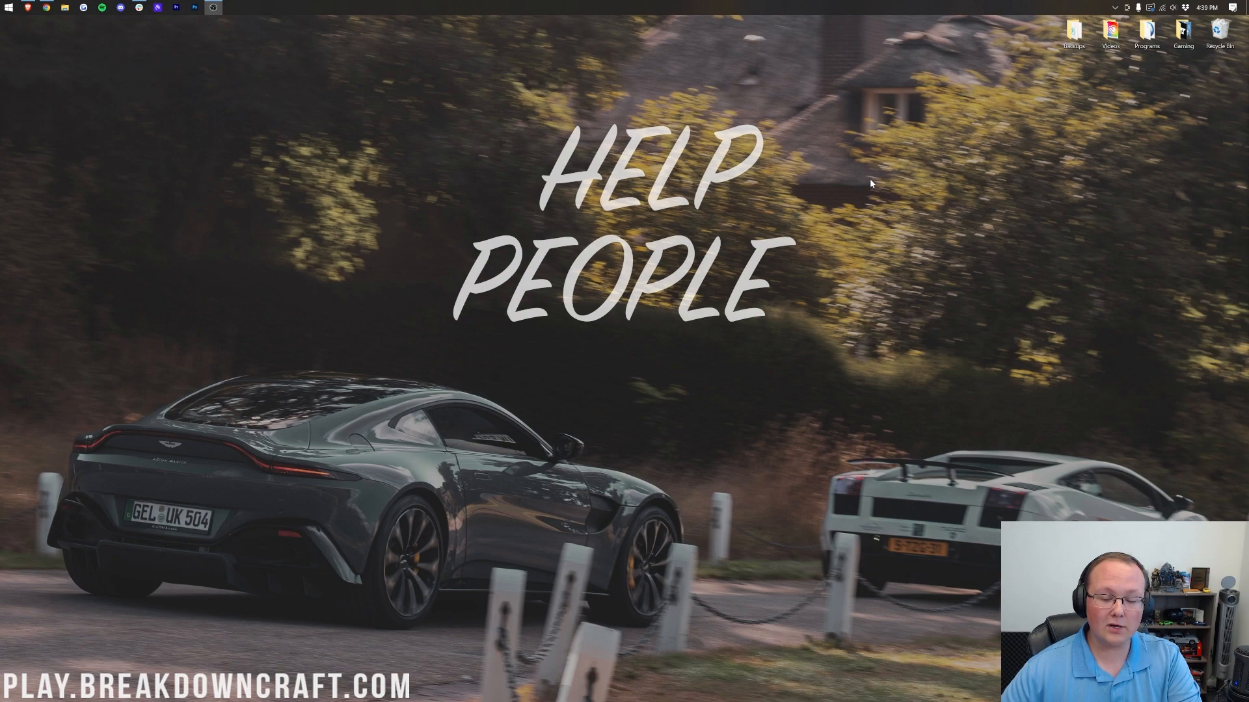
{"action": "mouse_move", "coordinate": [739, 245]}
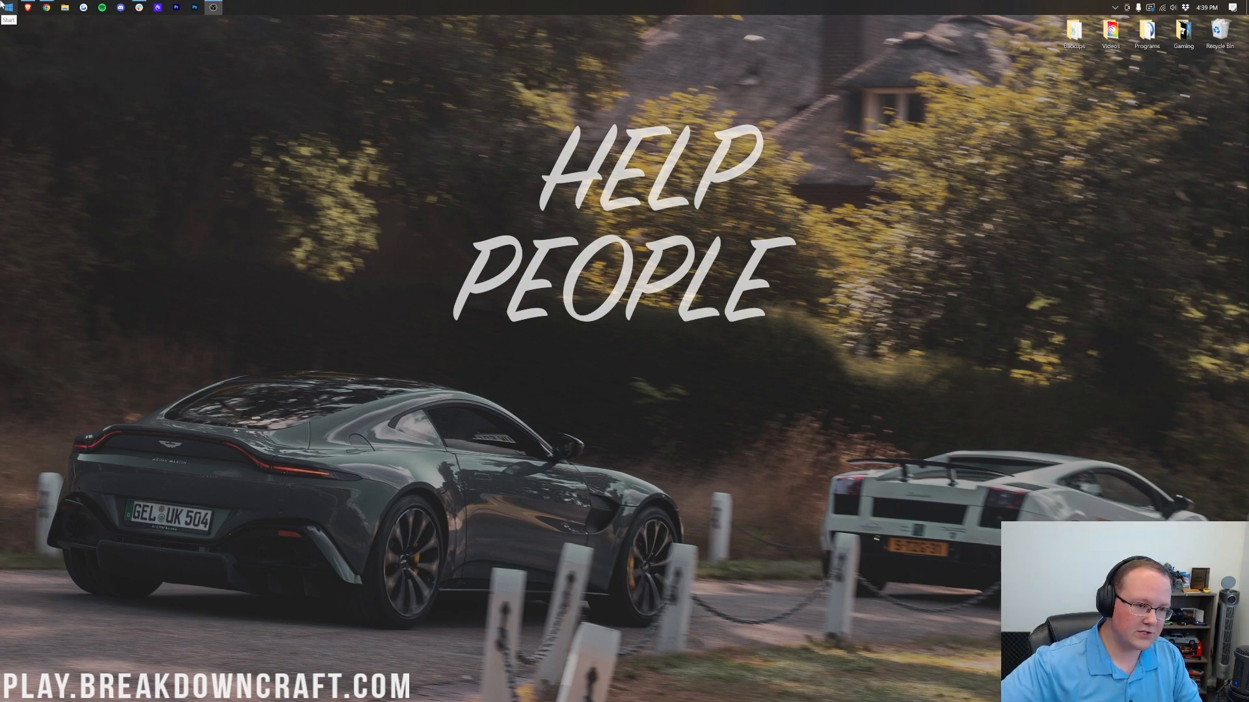
Move the Sodium and Fabric jars to the desktop and close the Downloads folder
{"action": "type", "text": "down"}
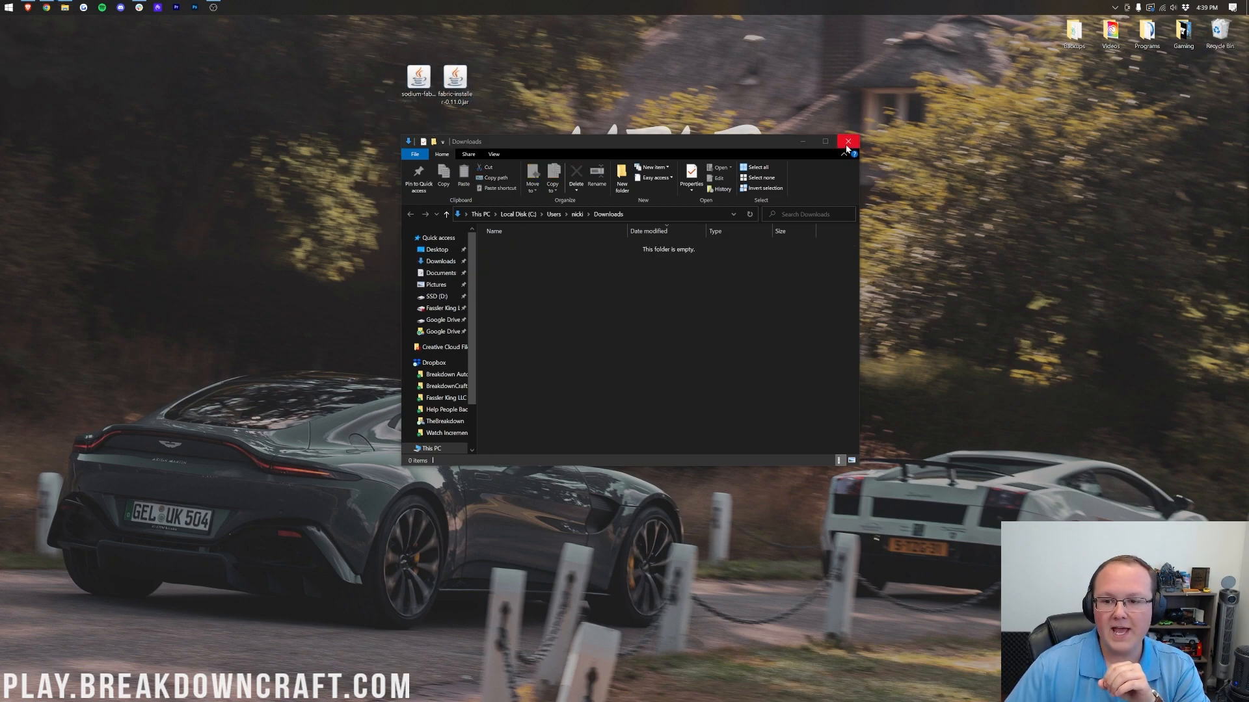
{"action": "left_click", "coordinate": [847, 142]}
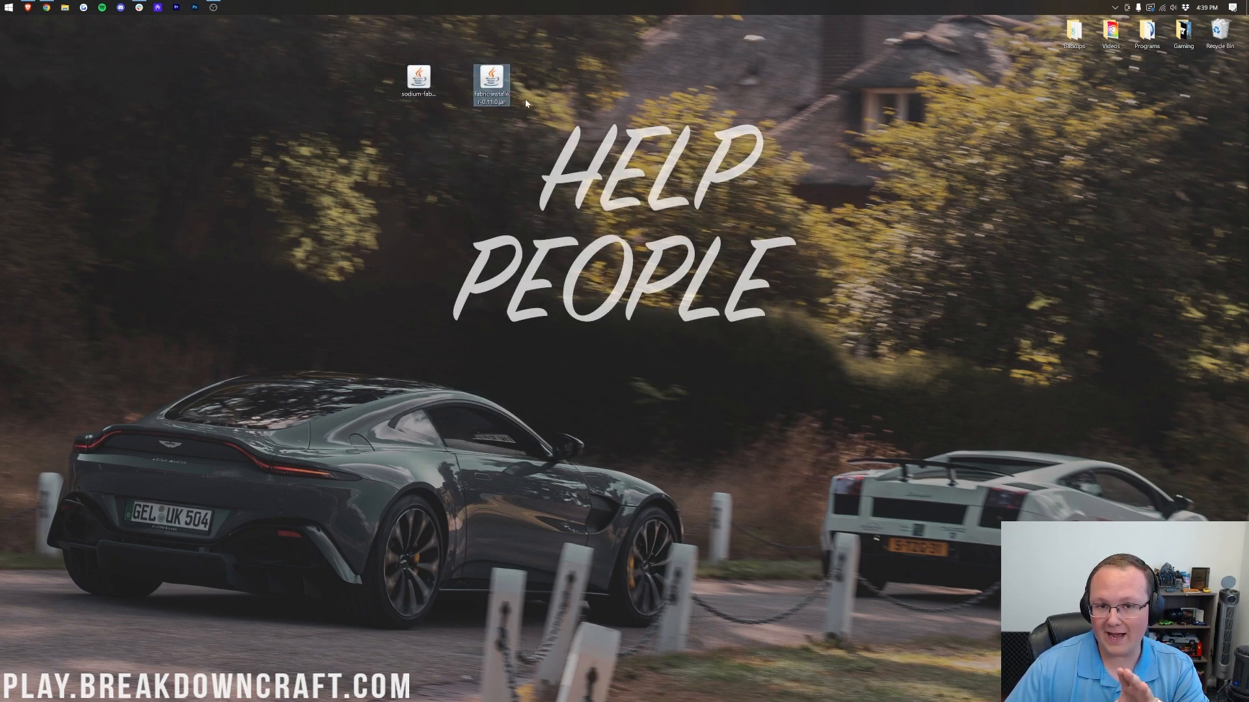
Attempt to run the Fabric installer with Java and view the Java install guide on thebreakdown.xyz
{"action": "right_click", "coordinate": [491, 83]}
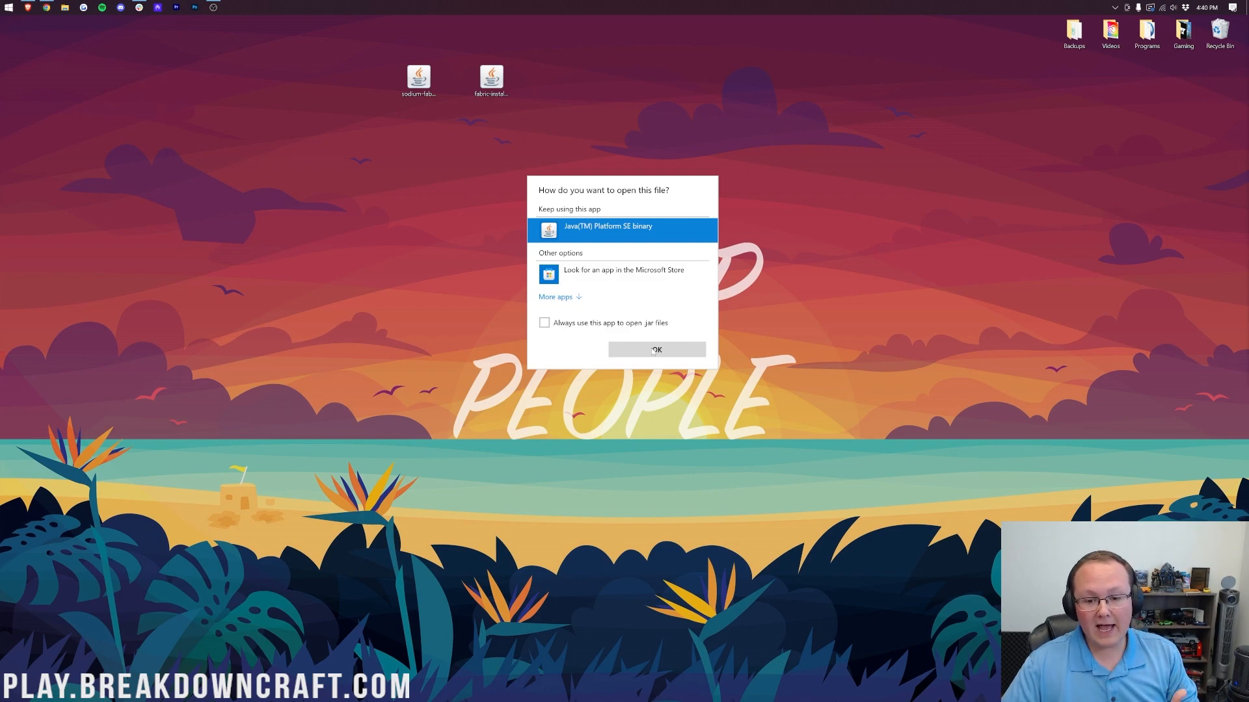
{"action": "left_click", "coordinate": [656, 350]}
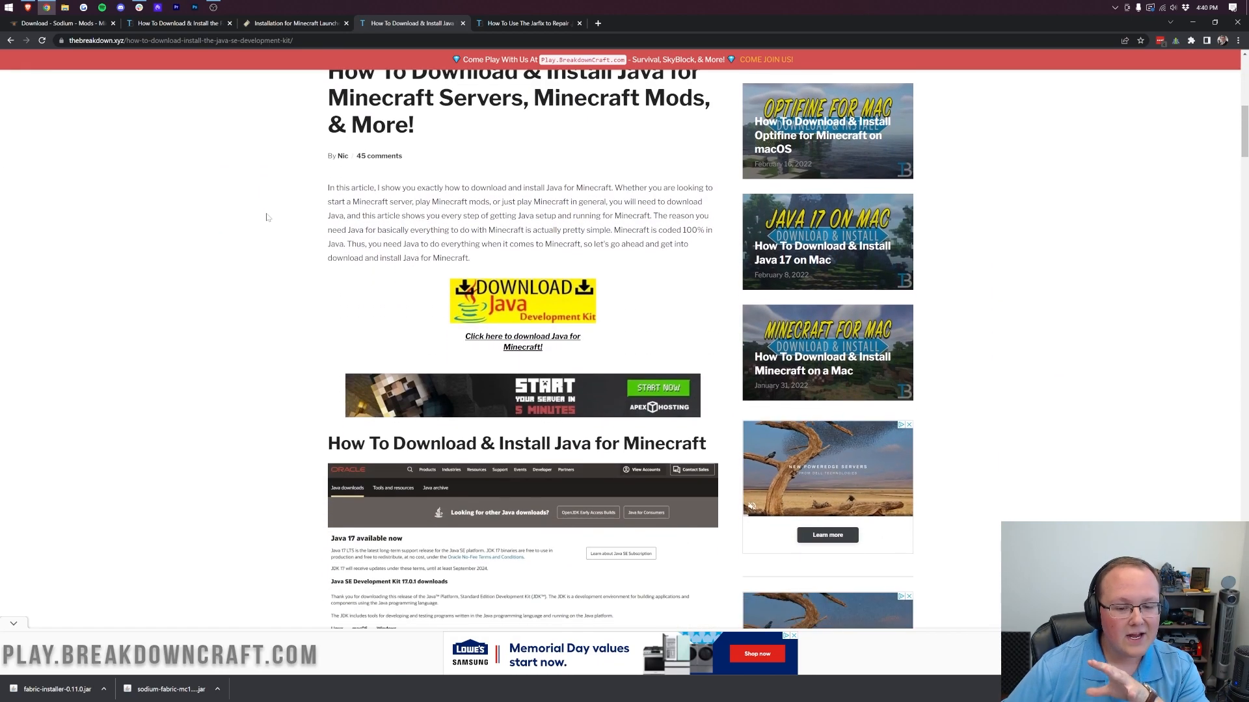
{"action": "scroll", "scroll_direction": "down", "scroll_amount": 3}
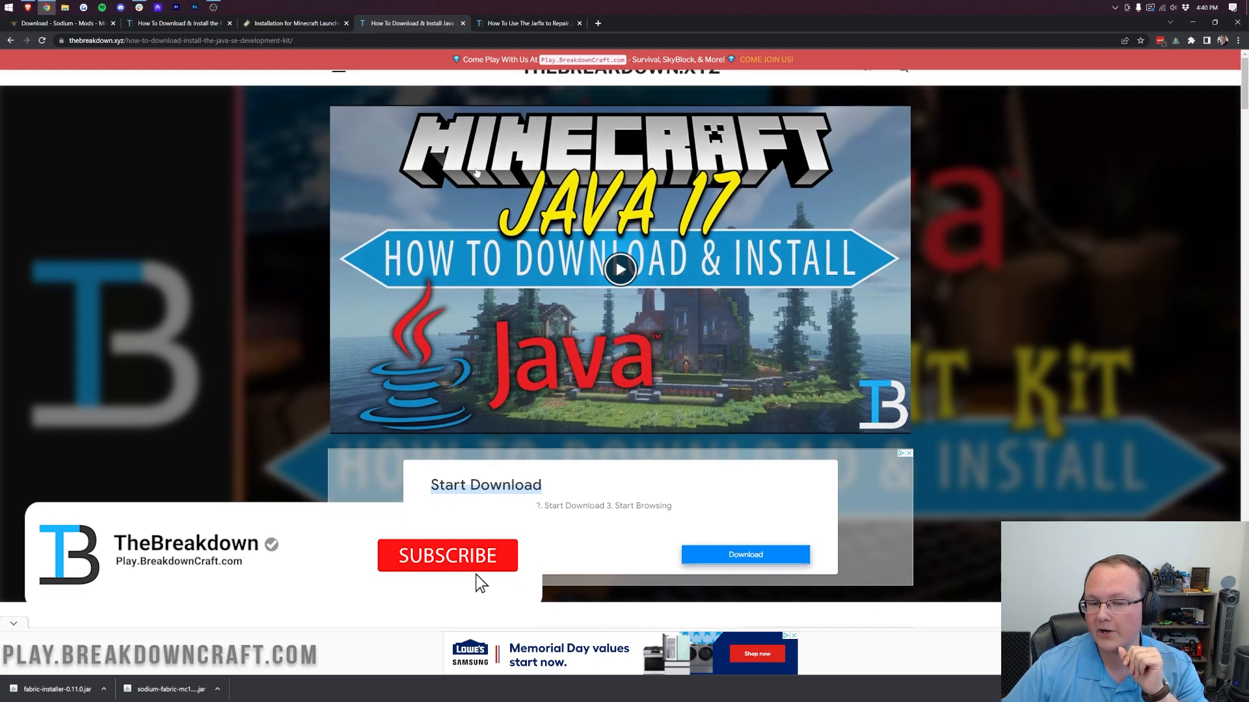
{"action": "left_click", "coordinate": [448, 555]}
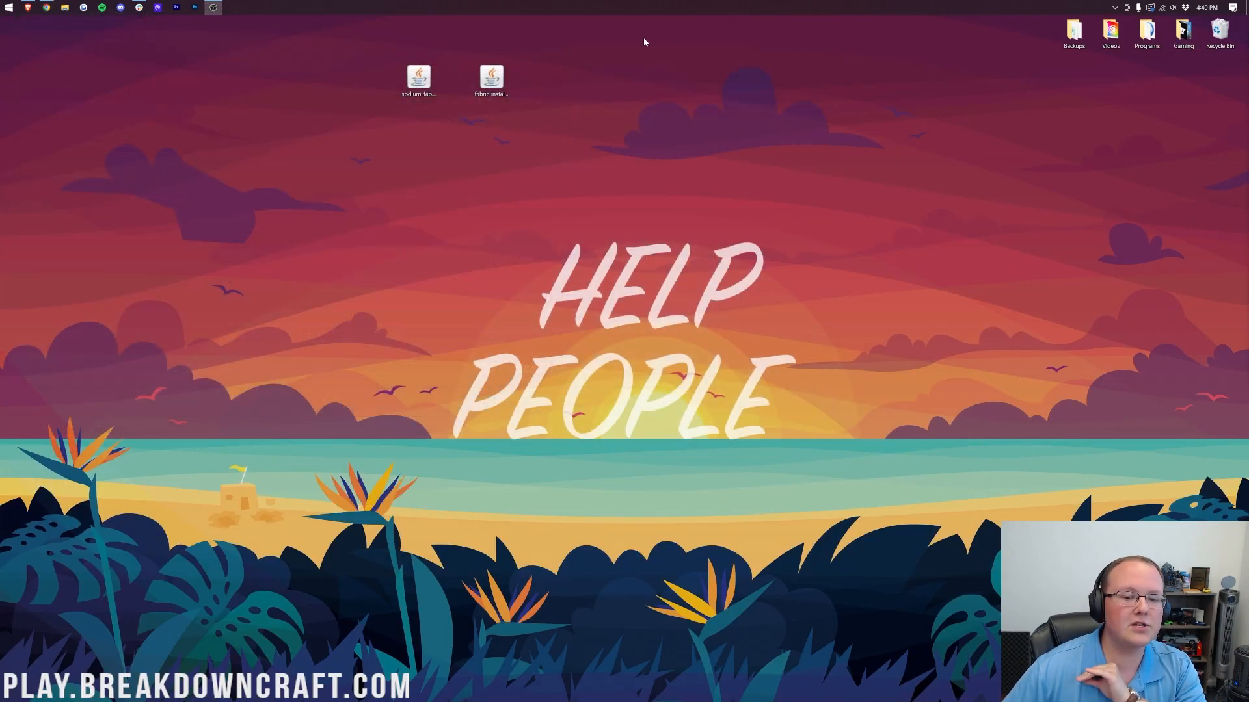
Run the fabric-installer jar from the desktop using Java
{"action": "right_click", "coordinate": [490, 79]}
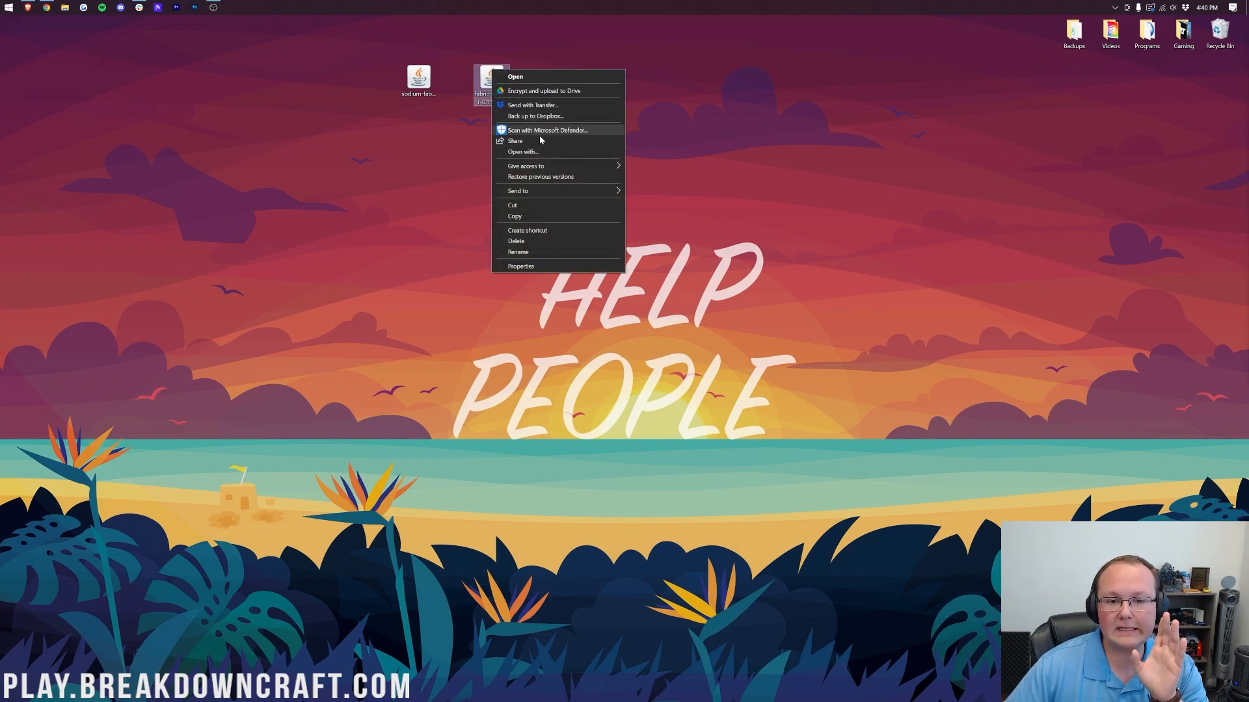
{"action": "left_click", "coordinate": [515, 77]}
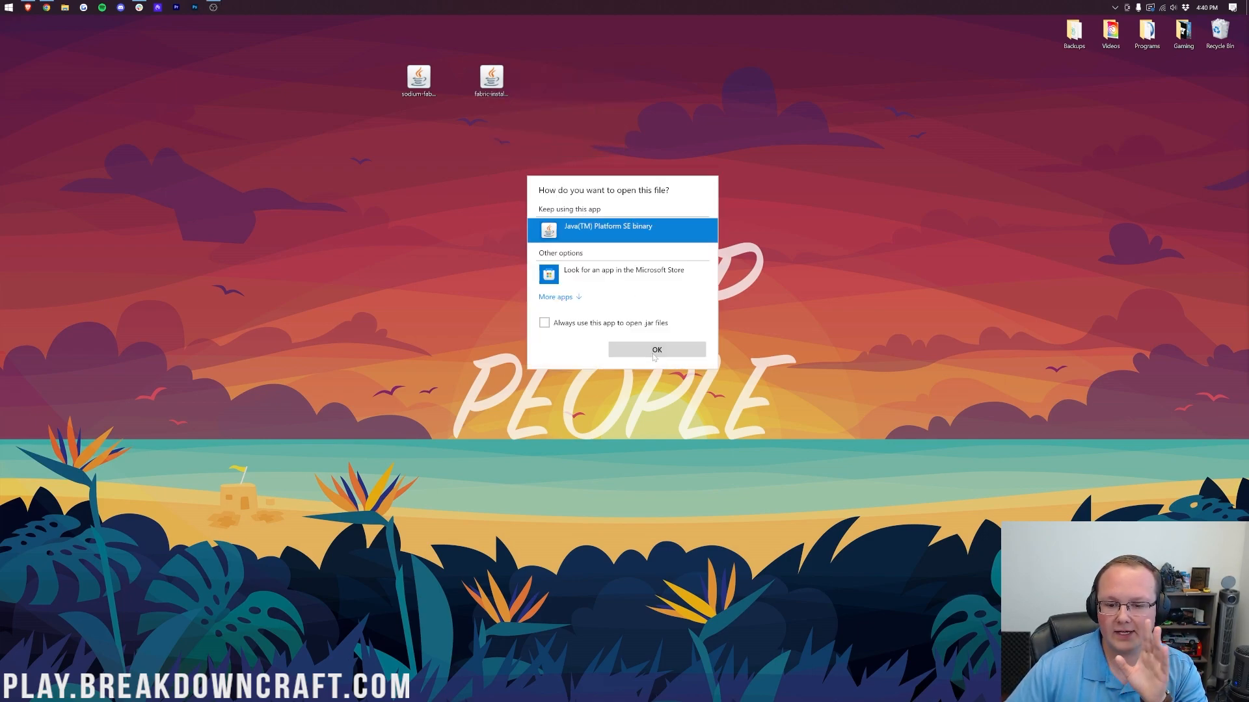
{"action": "left_click", "coordinate": [656, 350]}
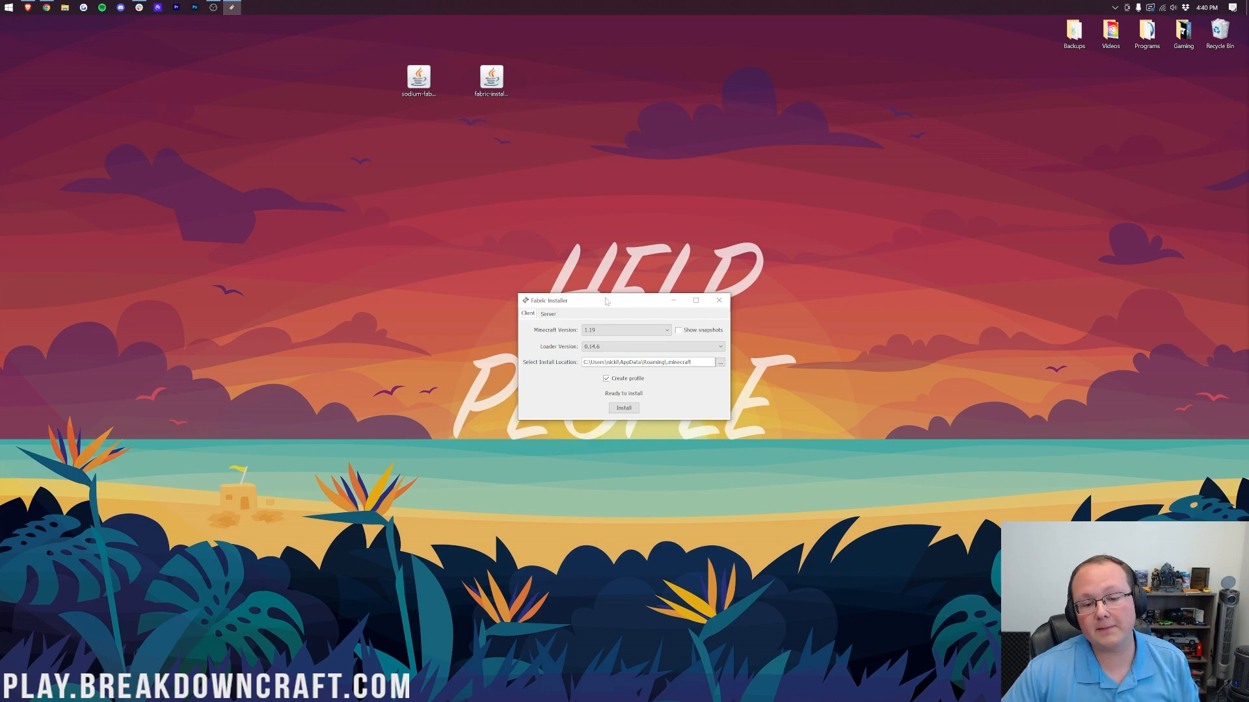
Install Fabric Loader for Minecraft 1.19 and acknowledge the success message
{"action": "left_click", "coordinate": [626, 329]}
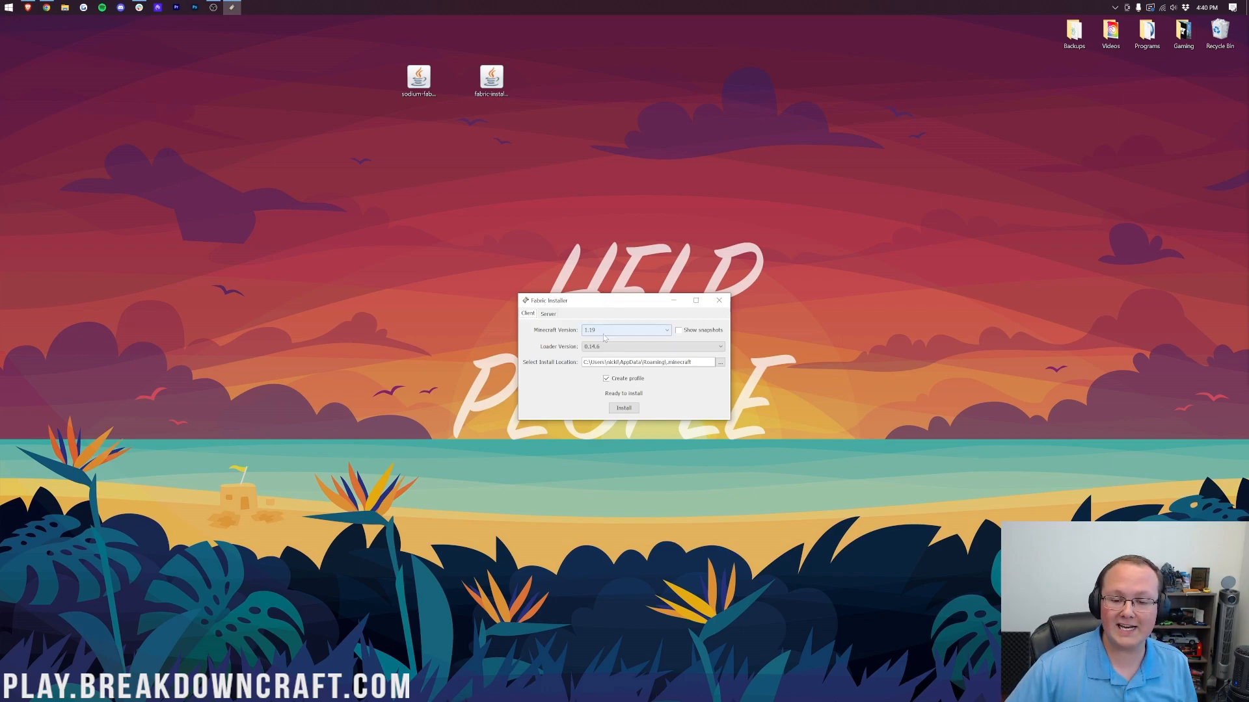
{"action": "left_click", "coordinate": [623, 407]}
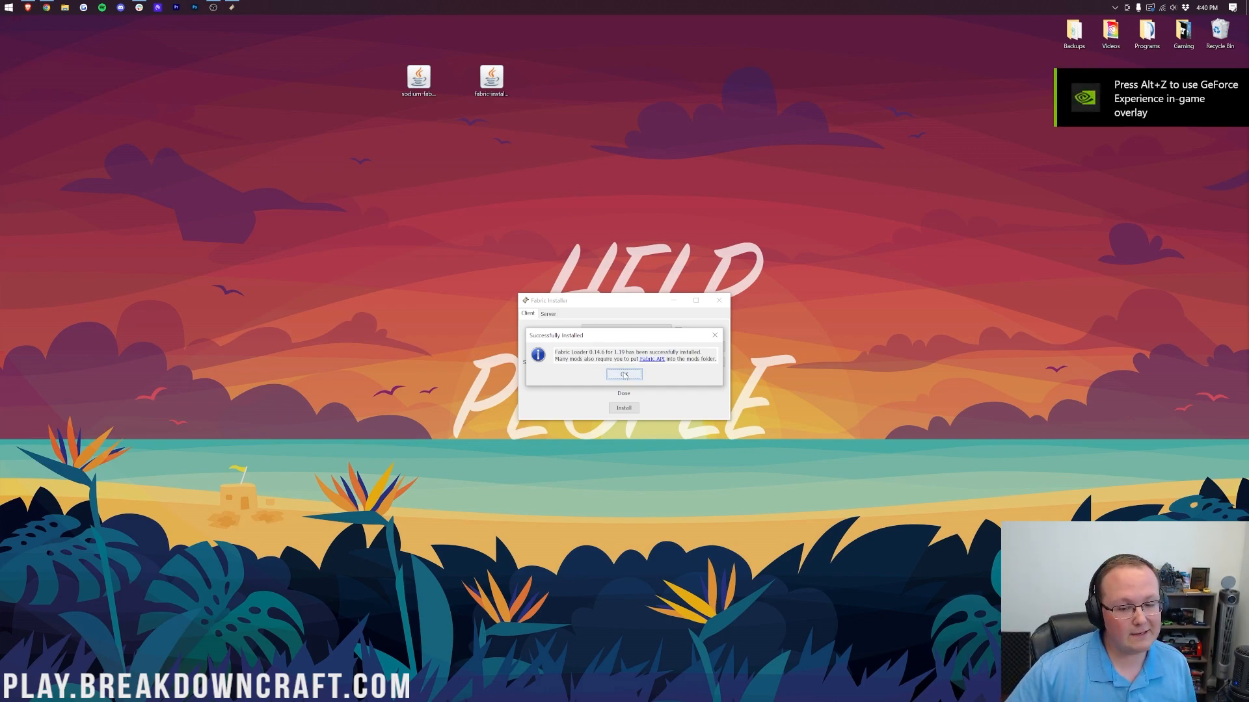
{"action": "left_click", "coordinate": [623, 375]}
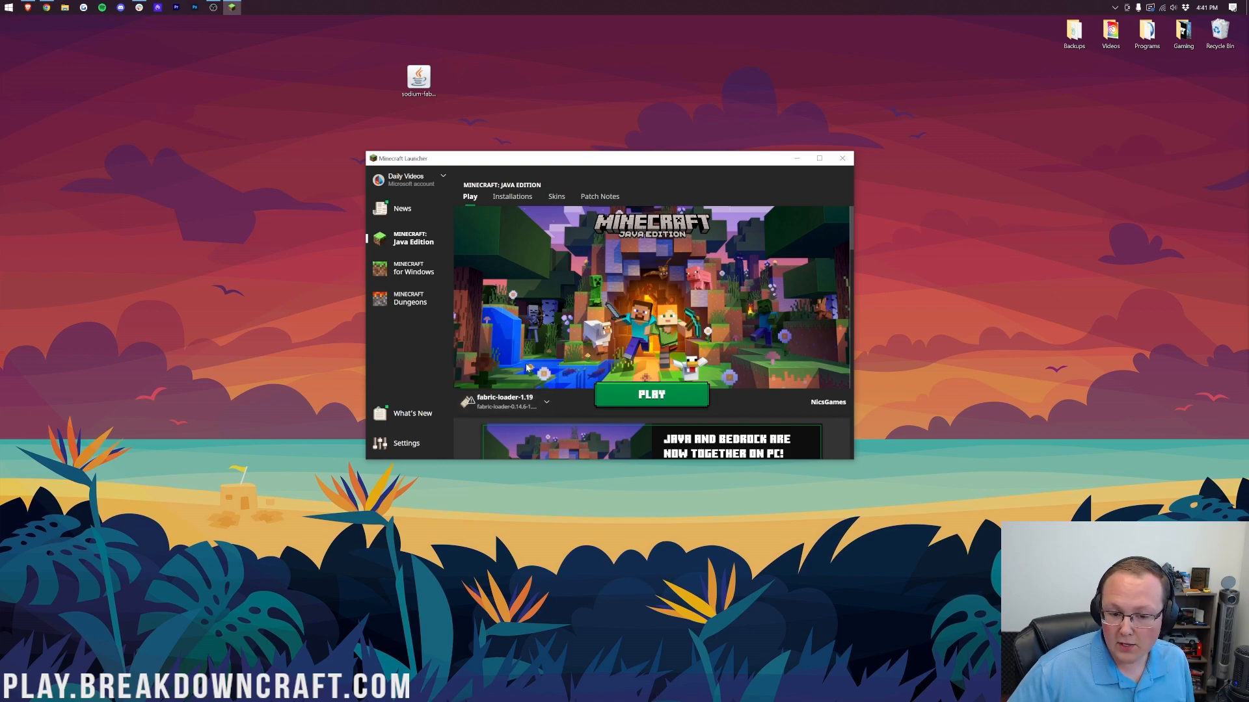
Show the Java Edition installations list, toggling the modded filter so fabric-loader-1.19 appears
{"action": "left_click", "coordinate": [512, 196]}
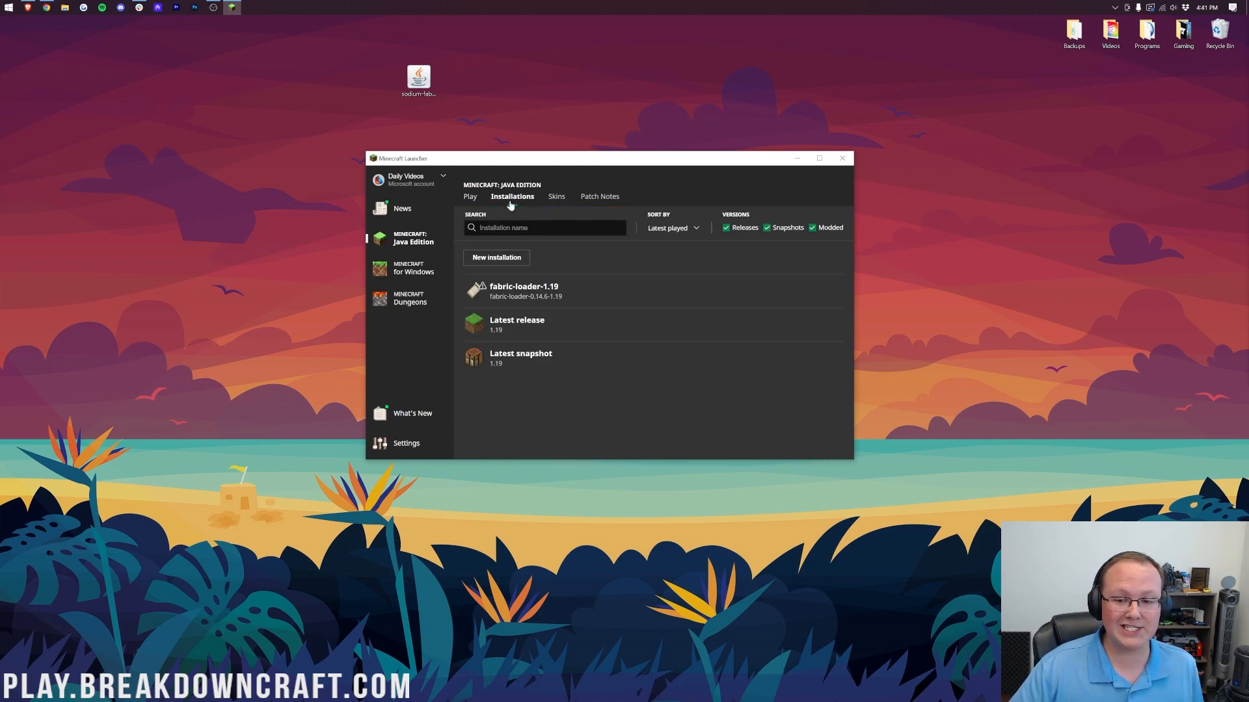
{"action": "left_click", "coordinate": [812, 226]}
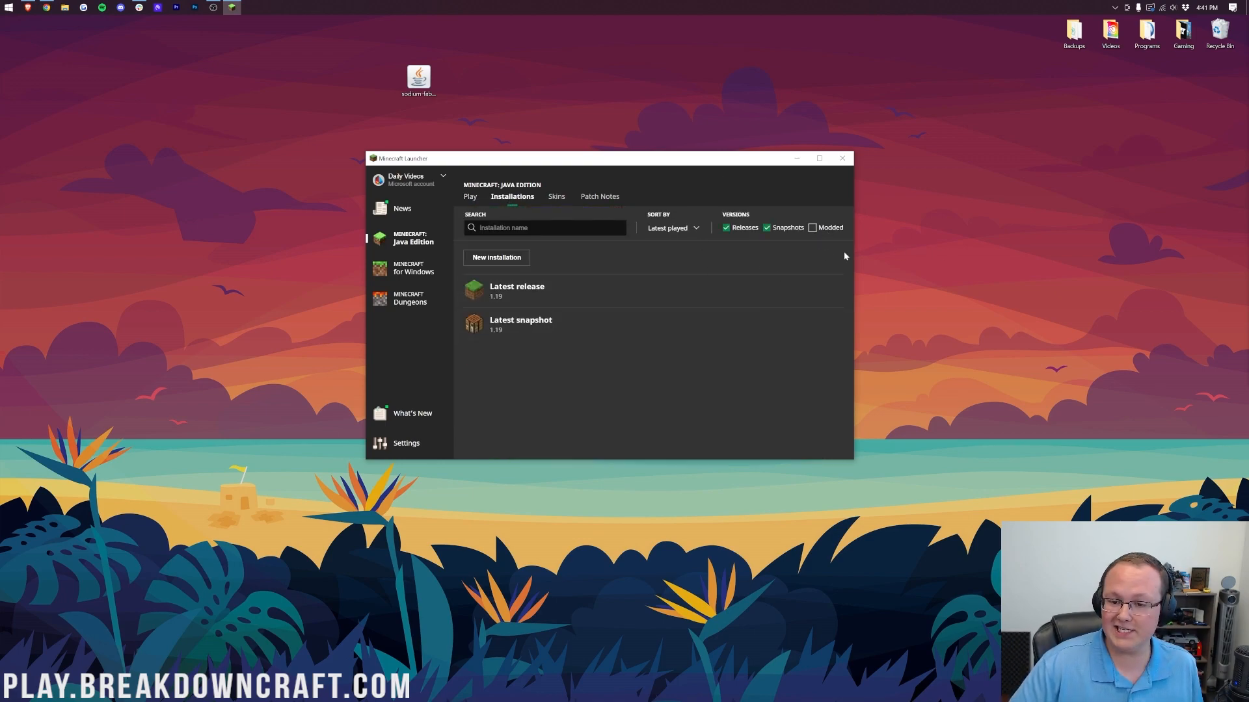
{"action": "left_click", "coordinate": [811, 226]}
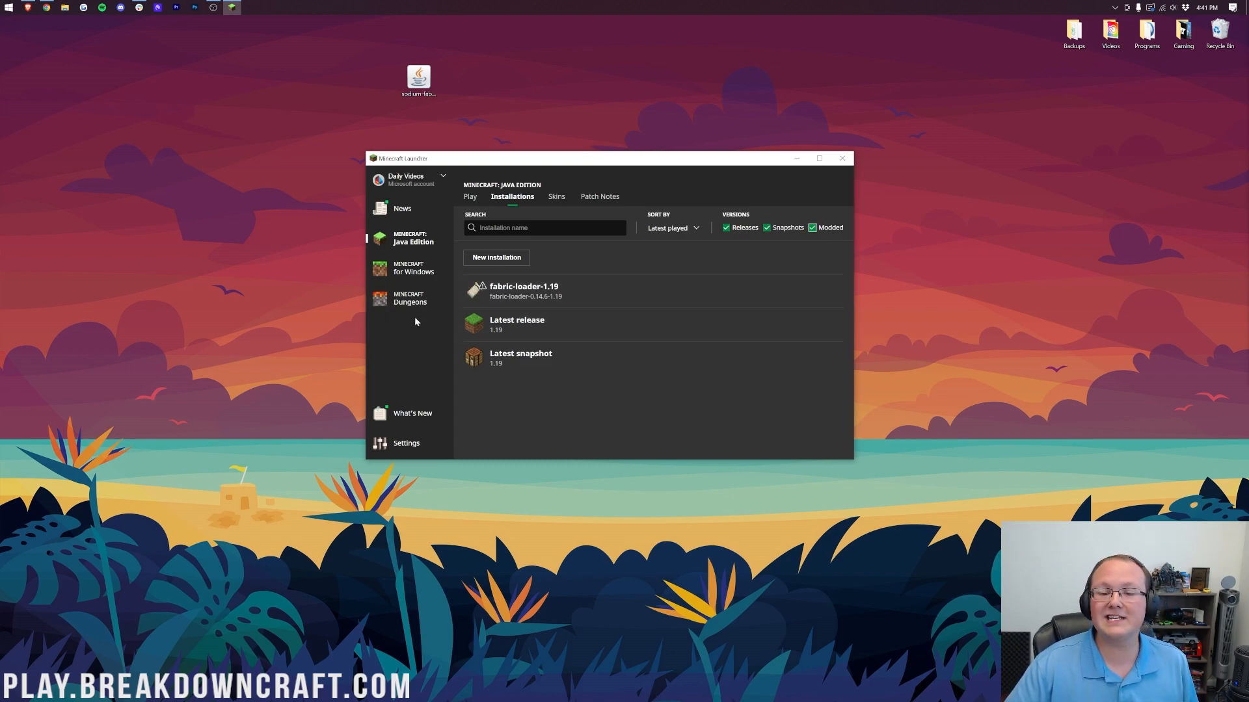
{"action": "mouse_move", "coordinate": [656, 288]}
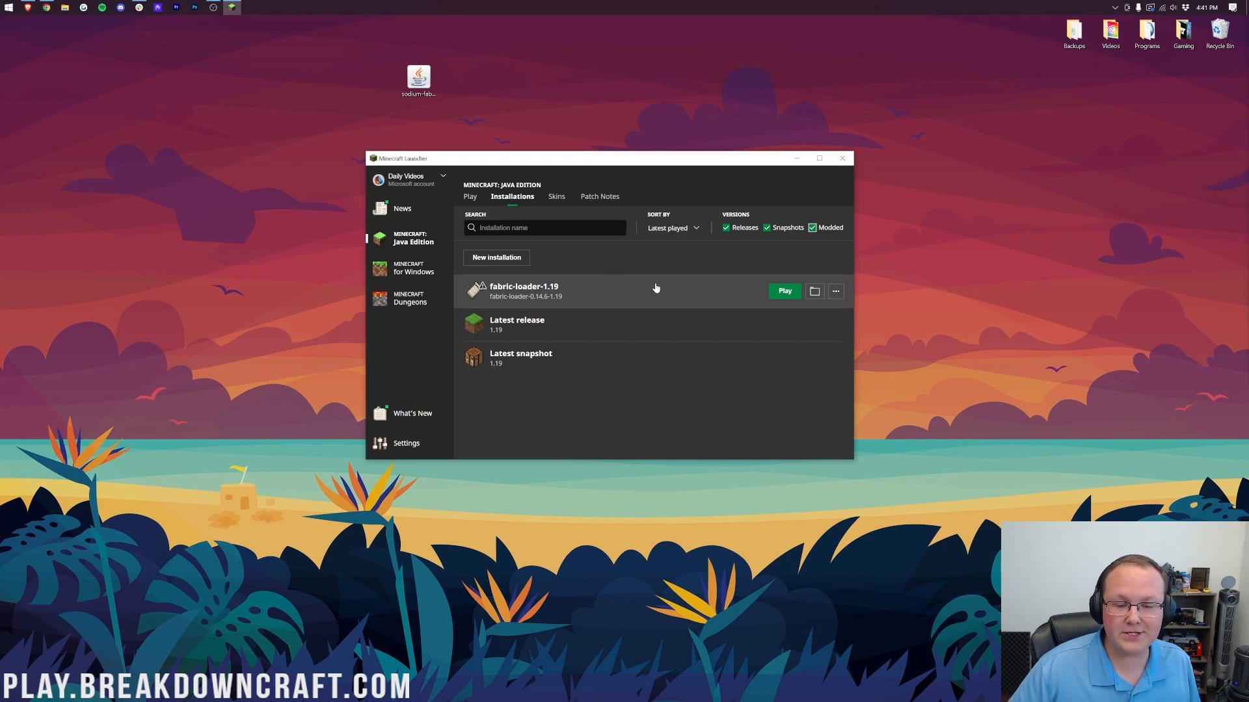
Create installation Play.BreakdownCraft.com on release fabric-loader-0.14.6-1.19 at 1920×1080 resolution
{"action": "left_click", "coordinate": [495, 258]}
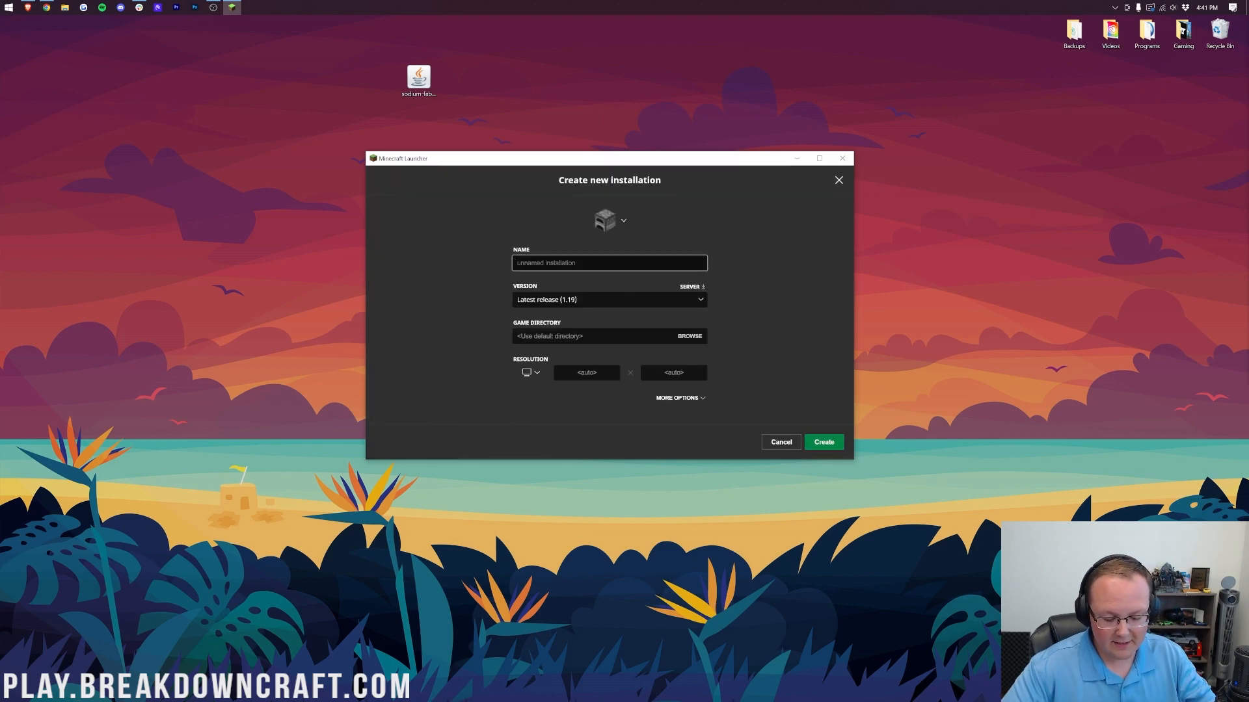
{"action": "type", "text": "Play.BreakdownCraft.com"}
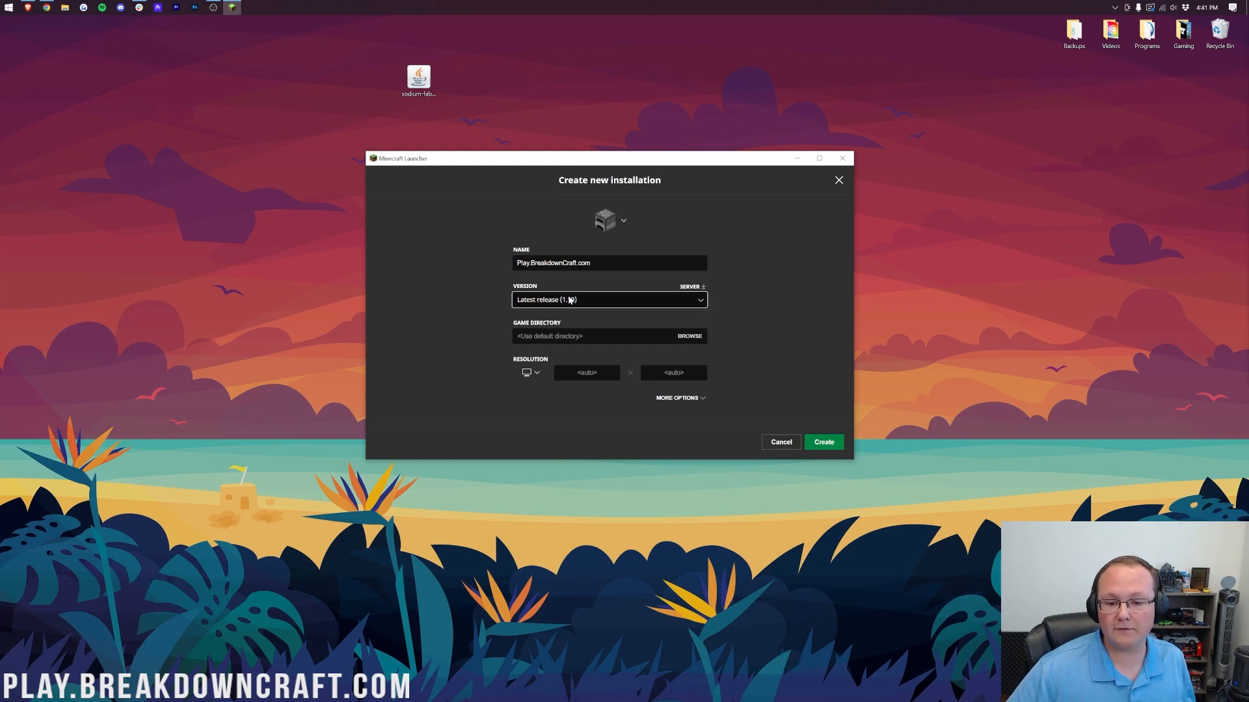
{"action": "left_click", "coordinate": [608, 299]}
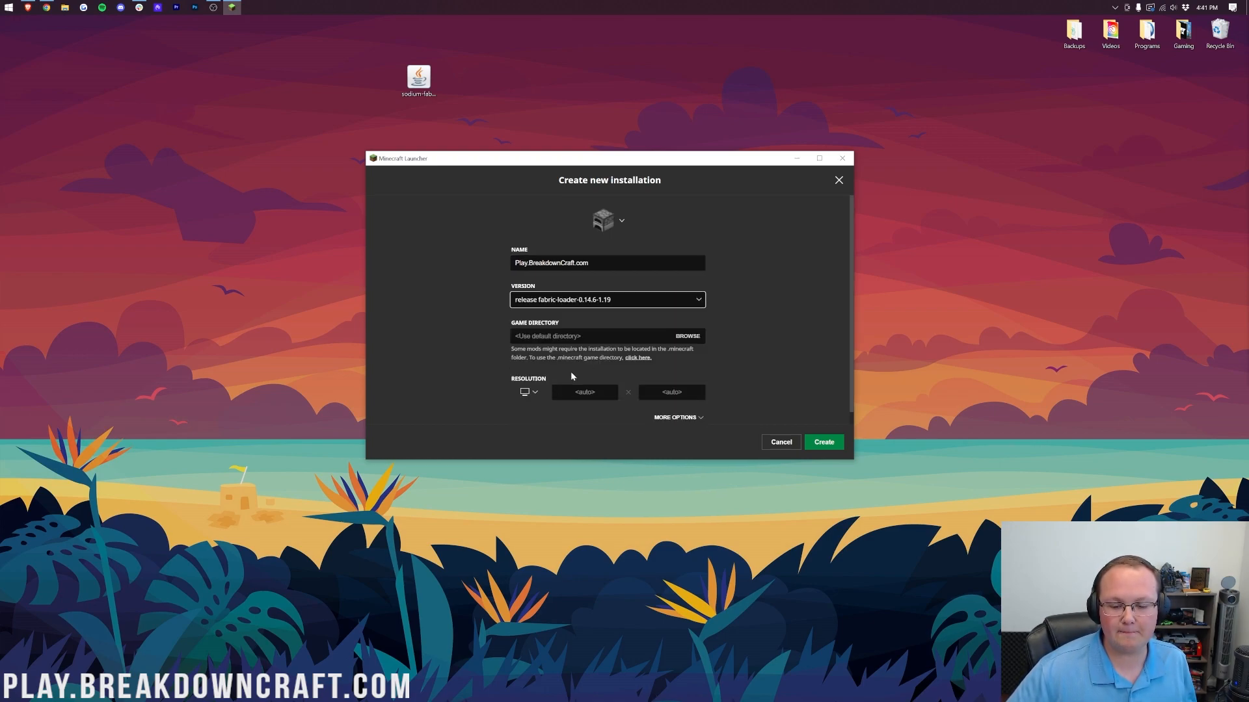
{"action": "left_click", "coordinate": [528, 391]}
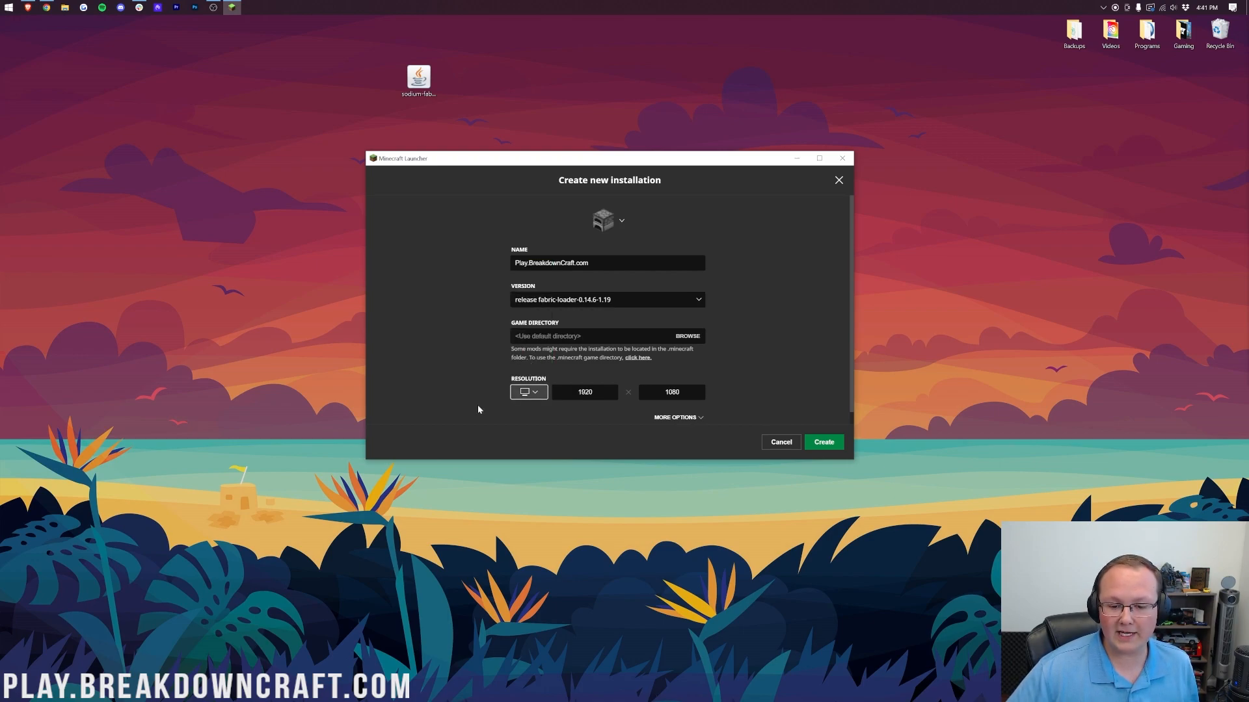
{"action": "mouse_move", "coordinate": [482, 394]}
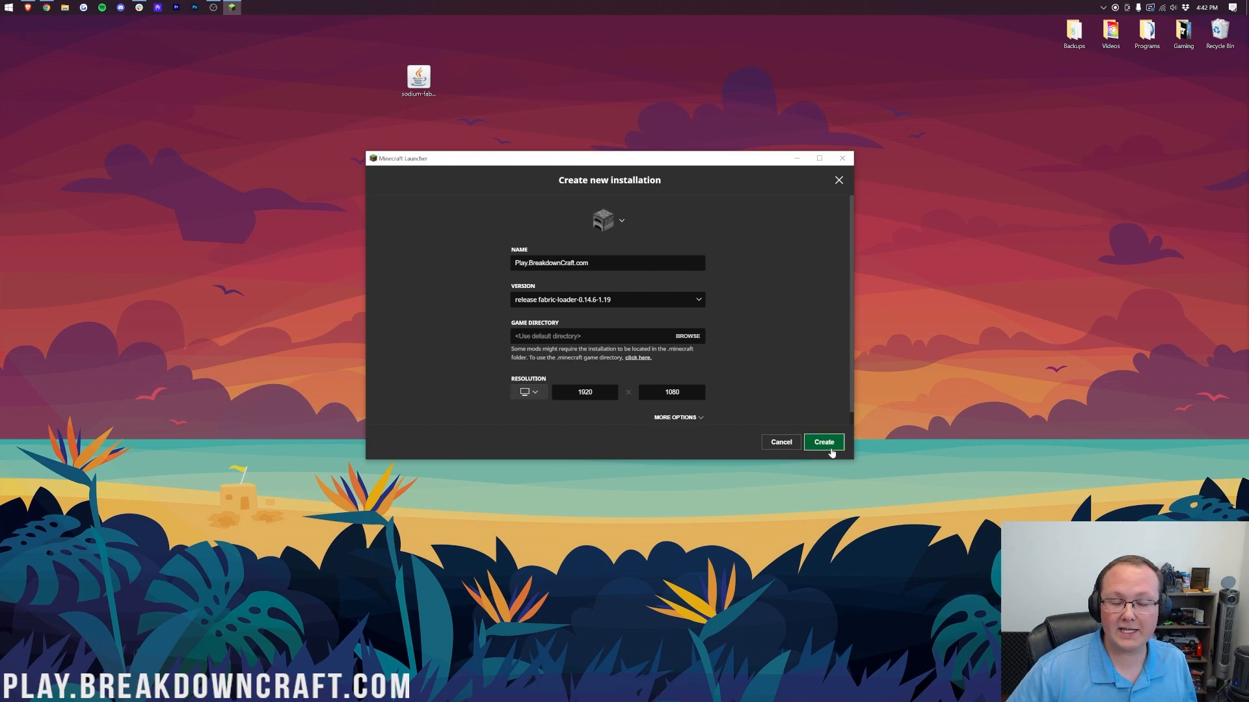
{"action": "left_click", "coordinate": [823, 442]}
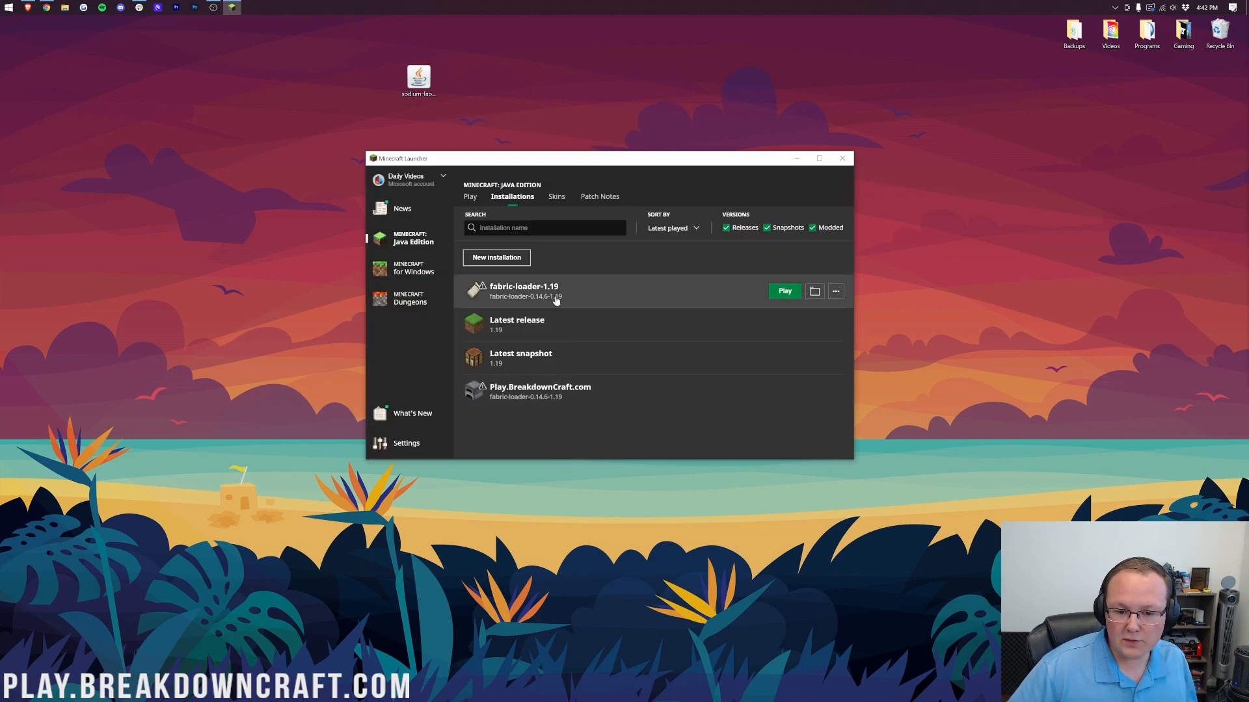
{"action": "mouse_move", "coordinate": [548, 421]}
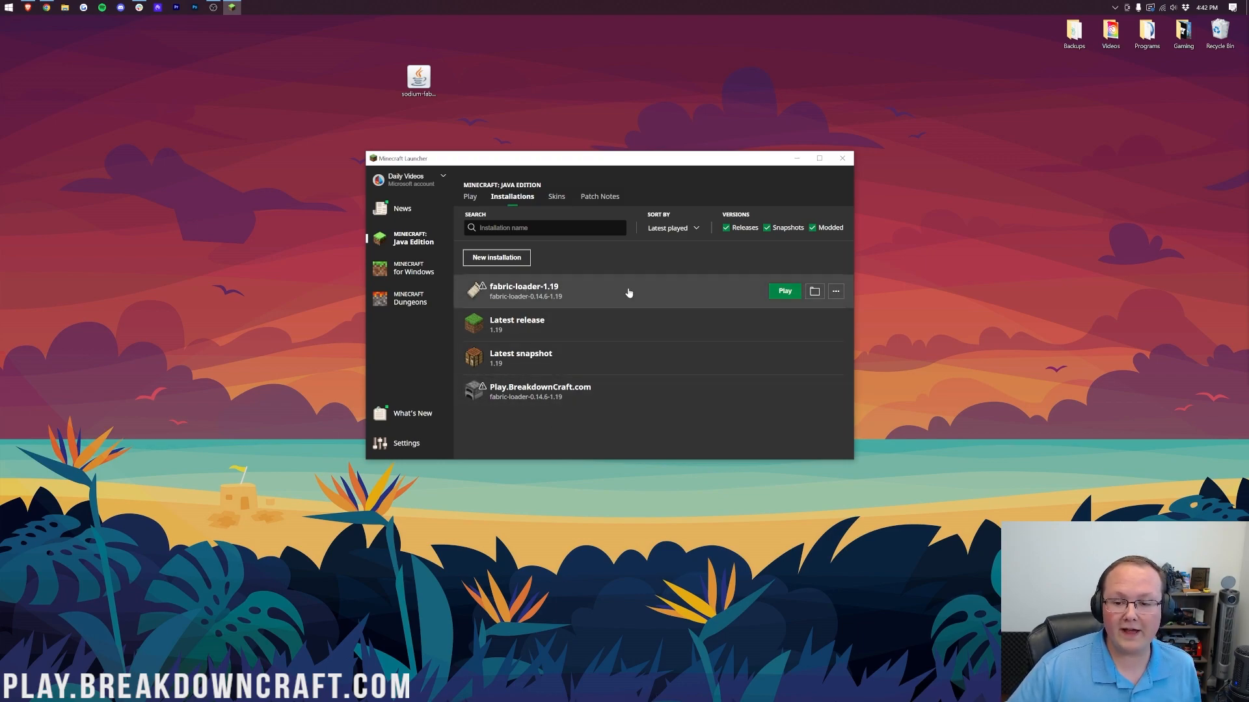
{"action": "mouse_move", "coordinate": [814, 291]}
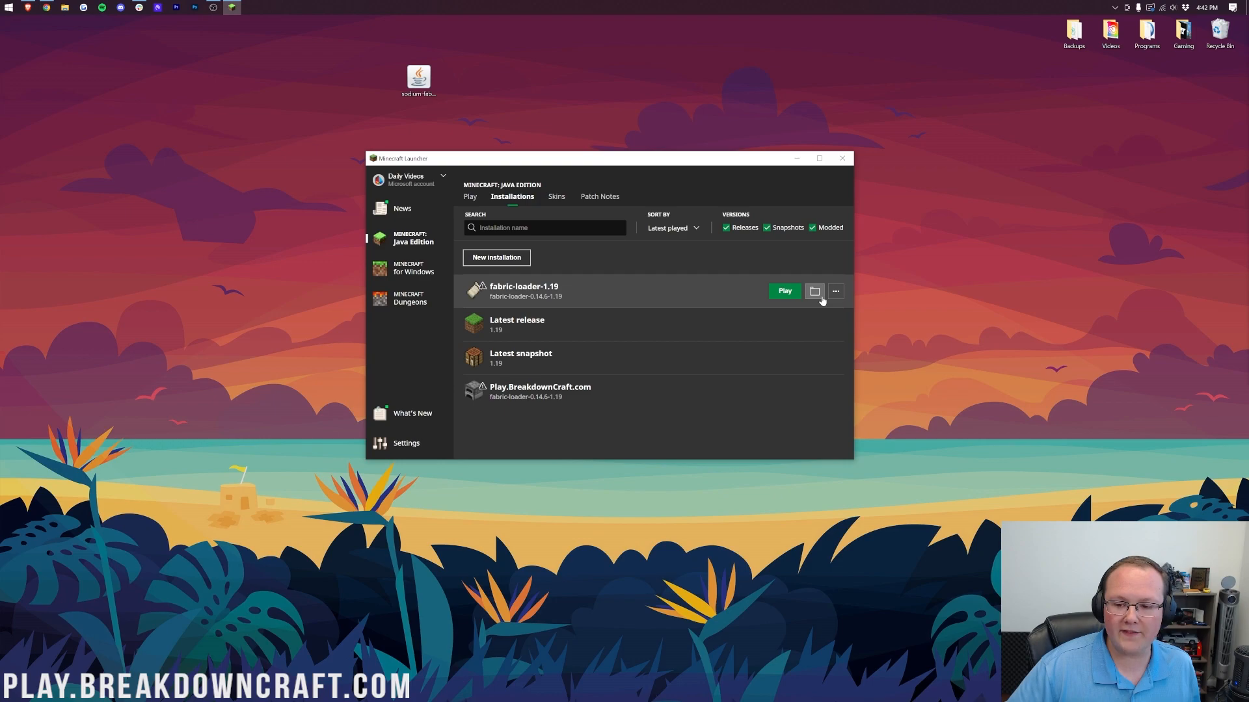
Move the sodium-fabric jar from the desktop into the .minecraft mods folder
{"action": "left_click", "coordinate": [814, 290]}
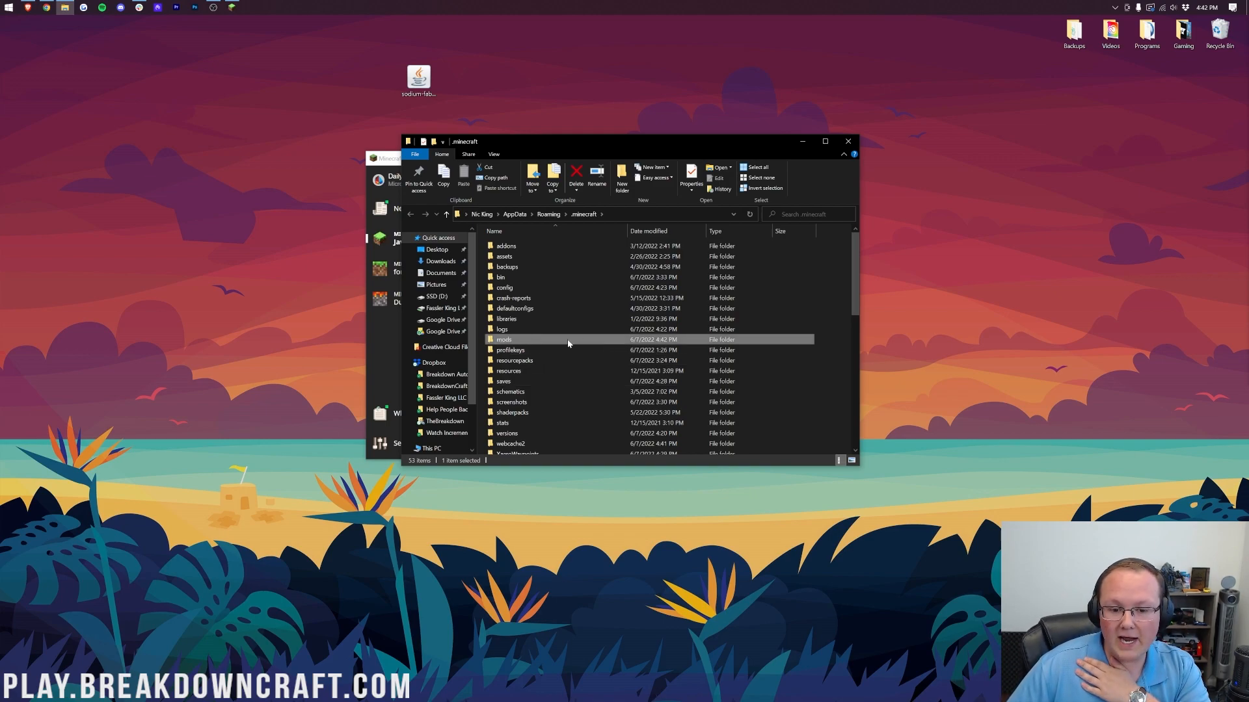
{"action": "double_click", "coordinate": [502, 340]}
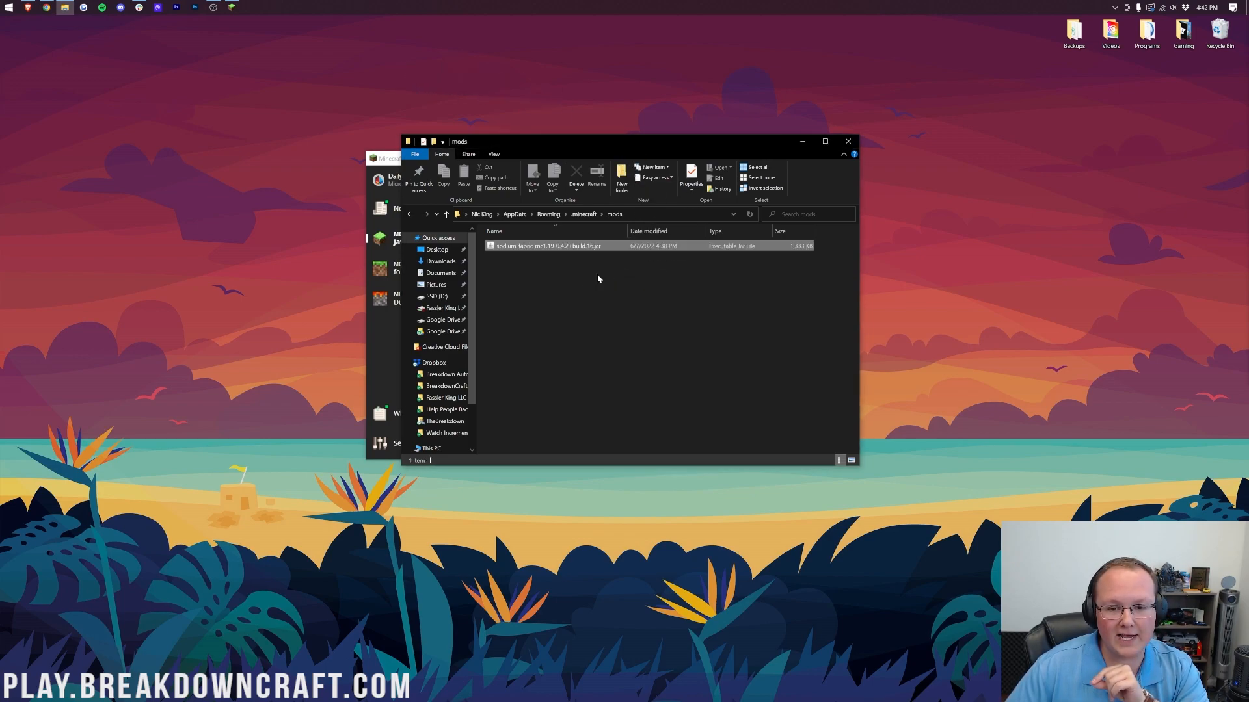
{"action": "left_click", "coordinate": [548, 246]}
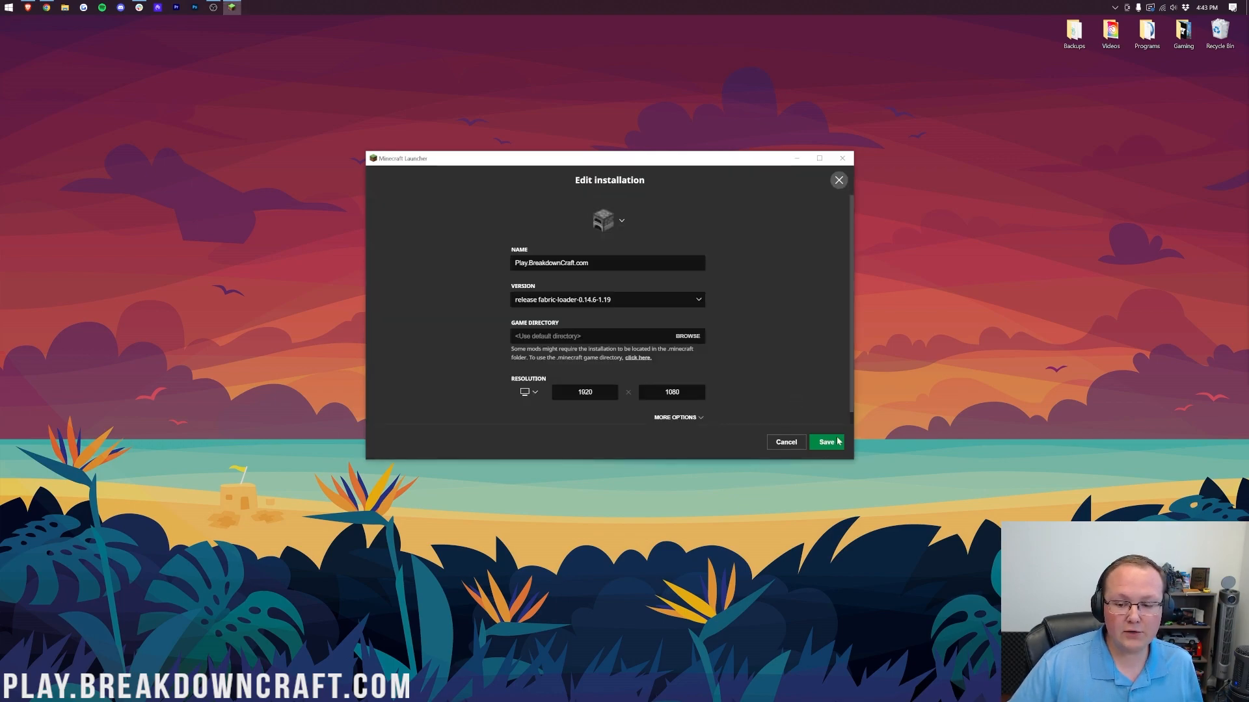
Save the installation and launch it past the modified-game warning to the Fabric (Modded) title screen
{"action": "left_click", "coordinate": [826, 443]}
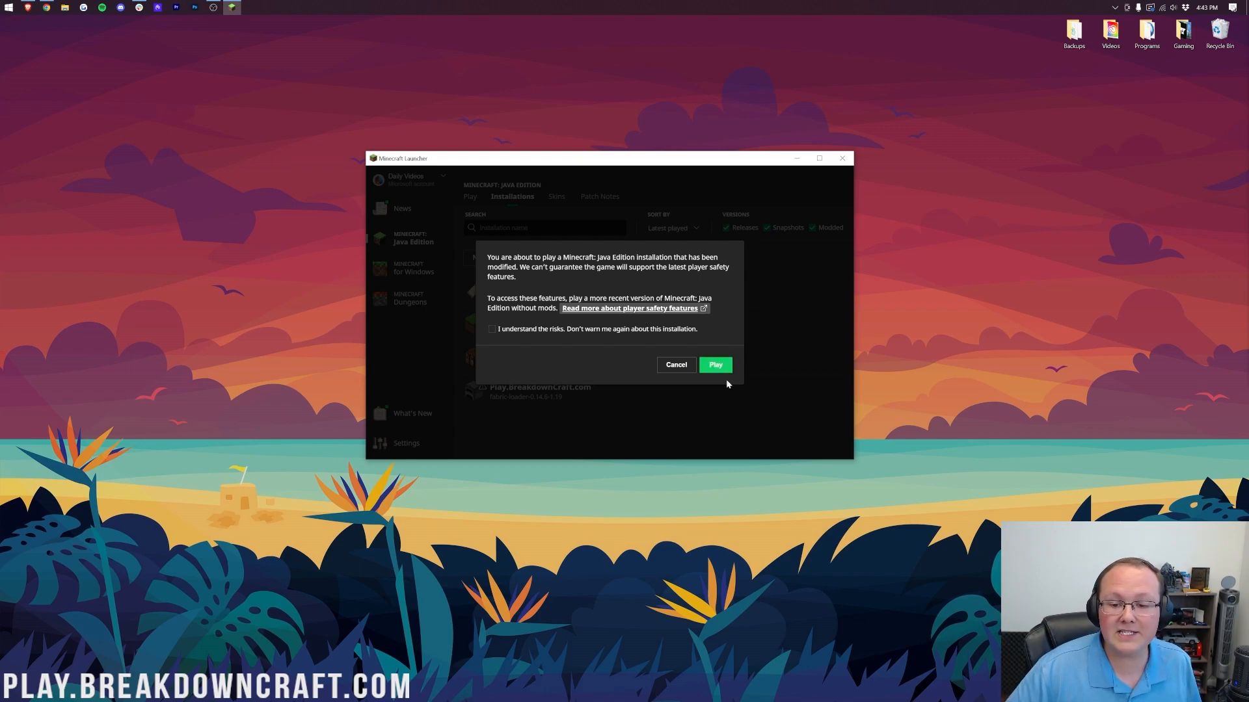
{"action": "left_click", "coordinate": [676, 364]}
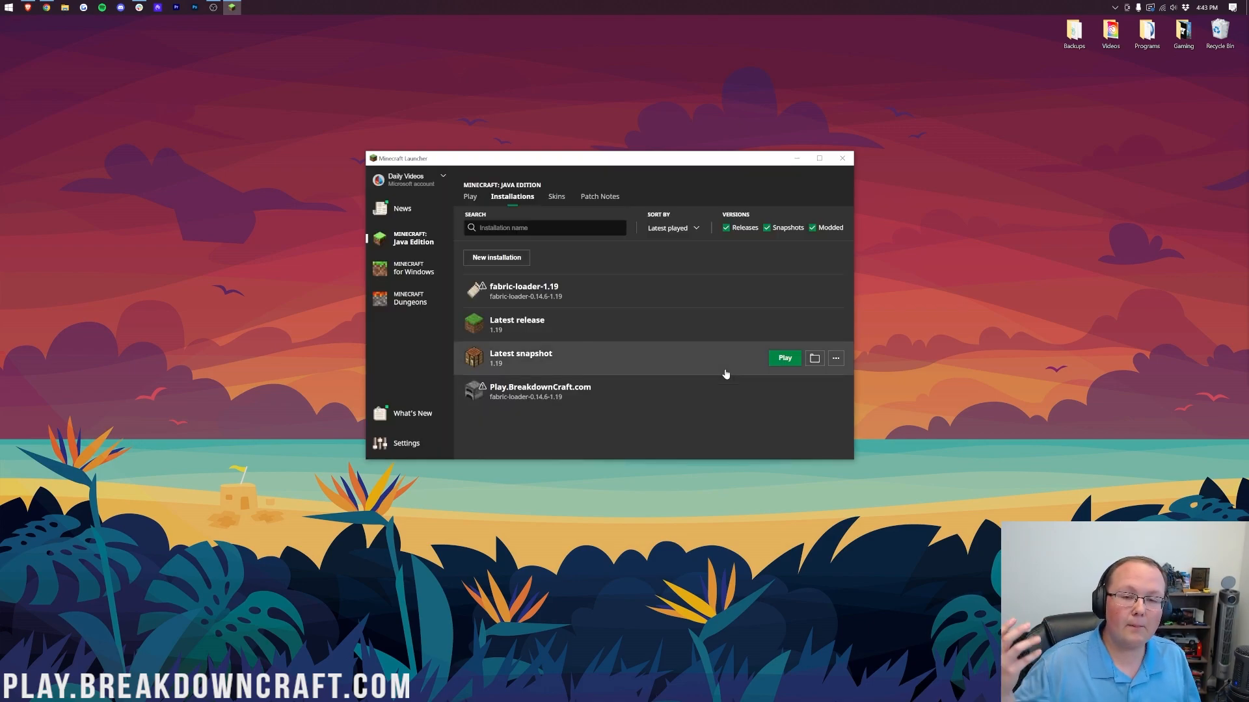
{"action": "left_click", "coordinate": [783, 357]}
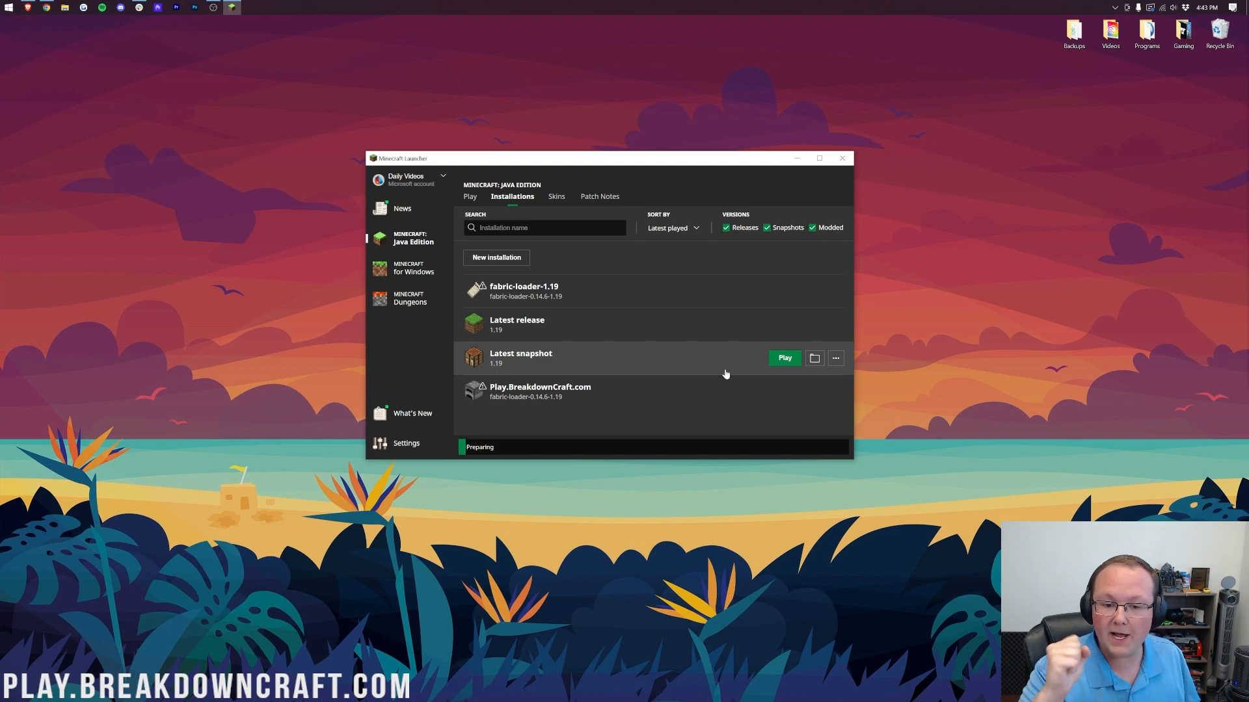
{"action": "left_click", "coordinate": [842, 158]}
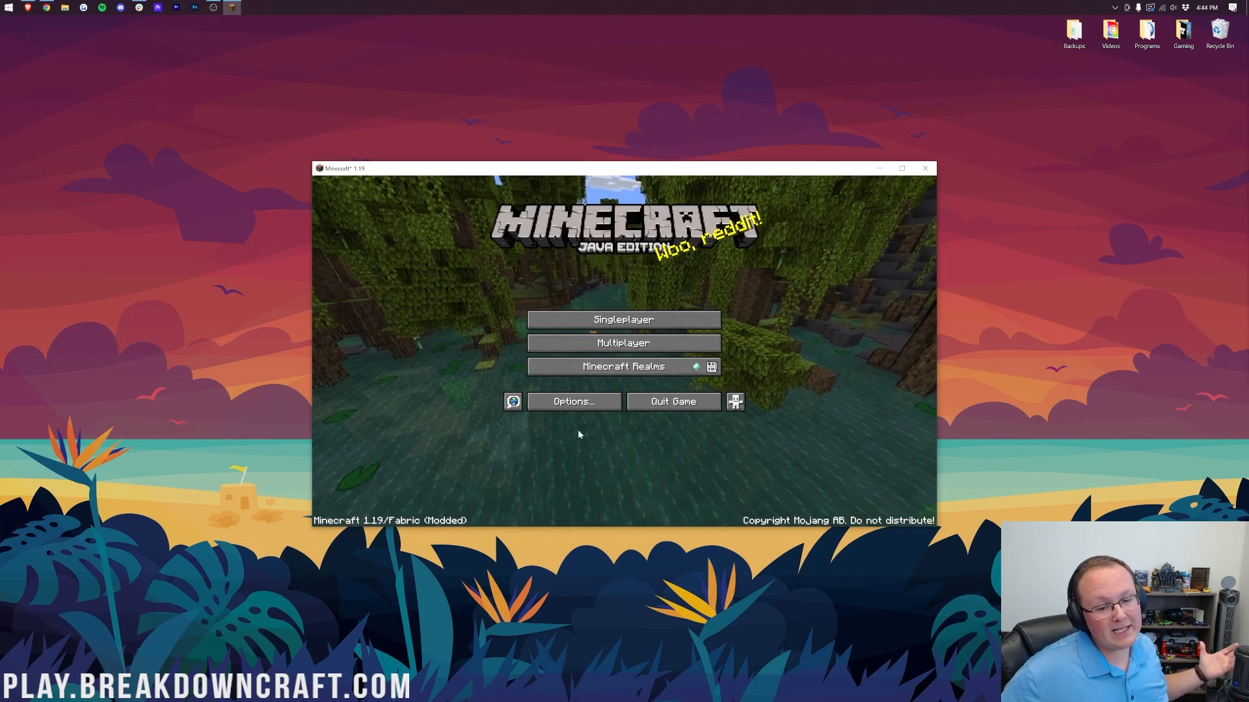
Inspect Sodium's video settings pages and lower render distance to 4 chunks
{"action": "left_click", "coordinate": [573, 402]}
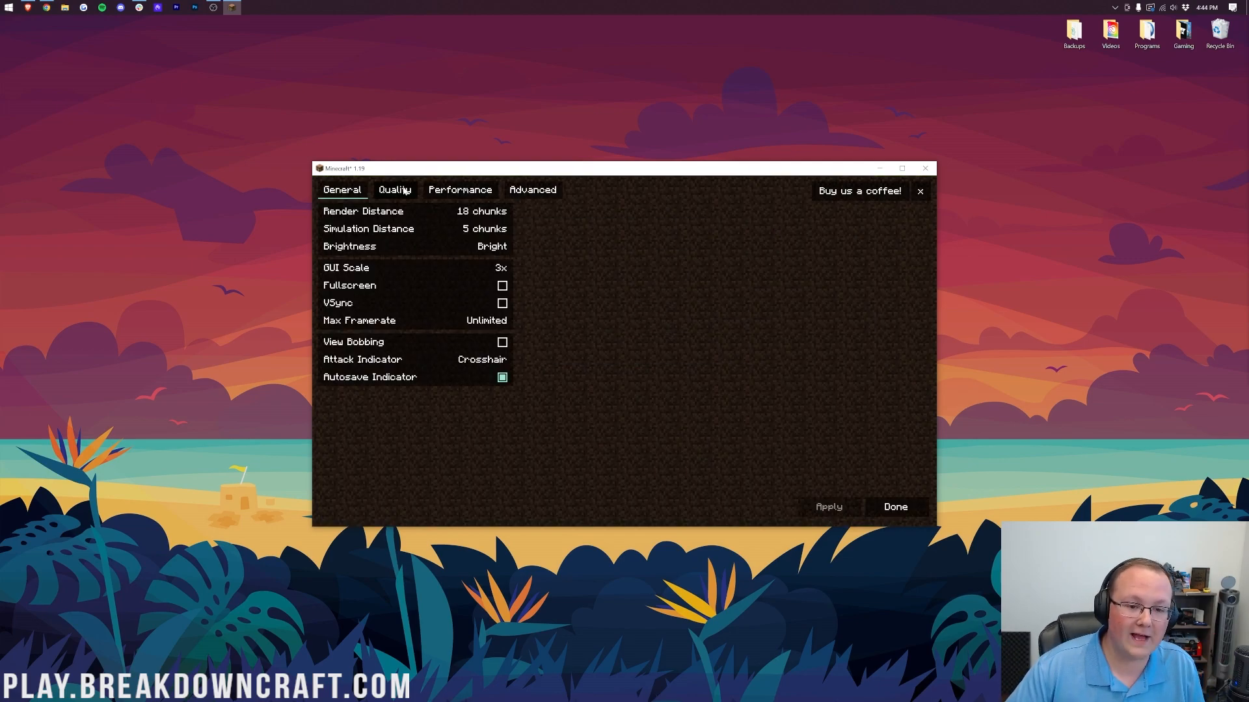
{"action": "left_click", "coordinate": [342, 189]}
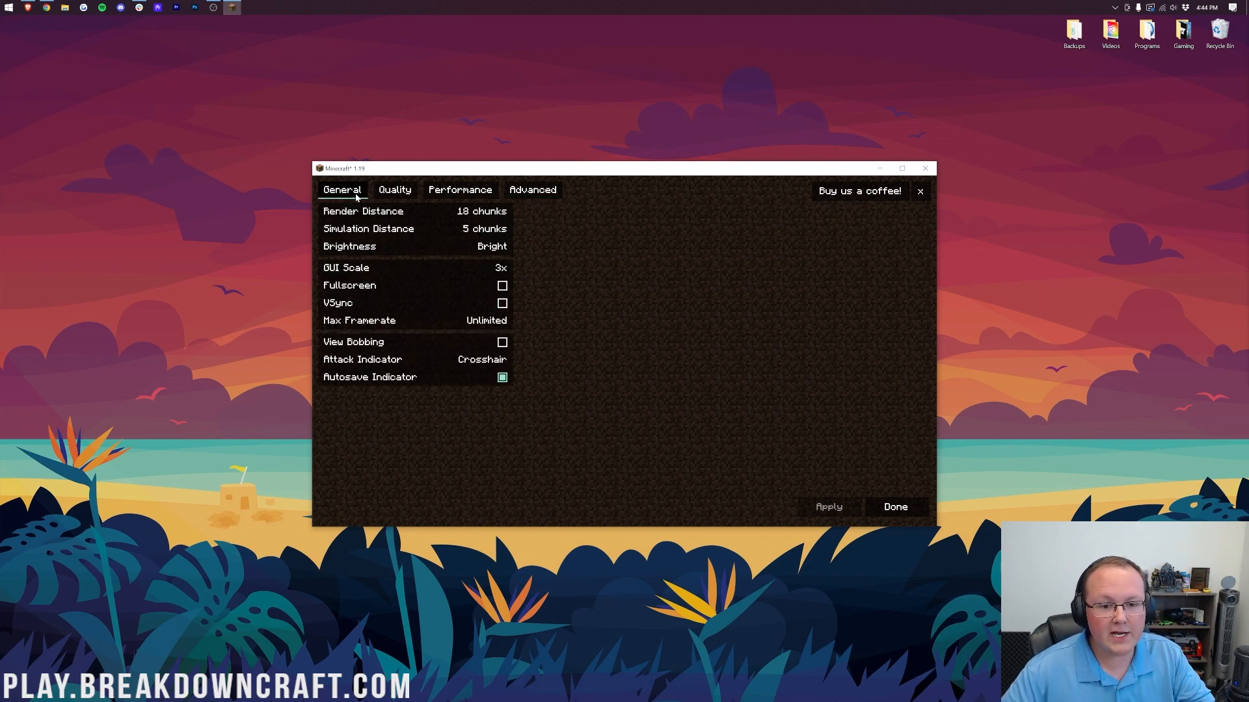
{"action": "left_click_drag", "start_coordinate": [485, 211], "coordinate": [421, 211]}
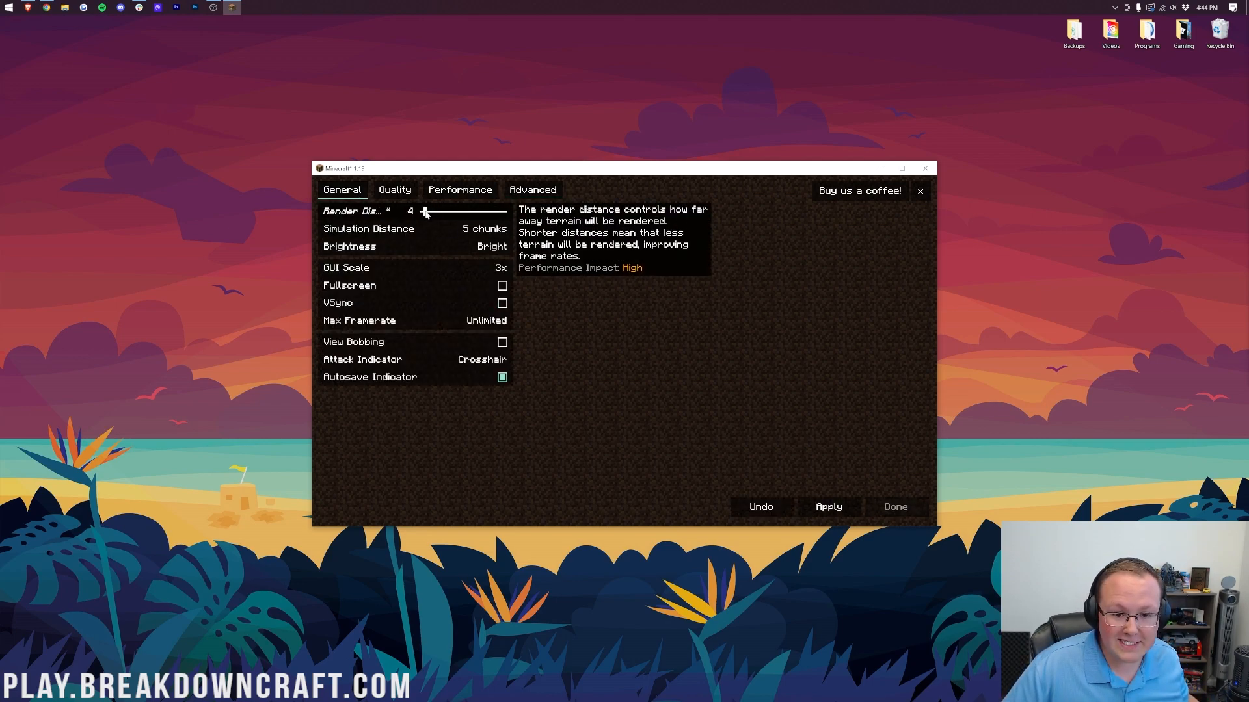
{"action": "left_click_drag", "start_coordinate": [424, 212], "coordinate": [453, 212]}
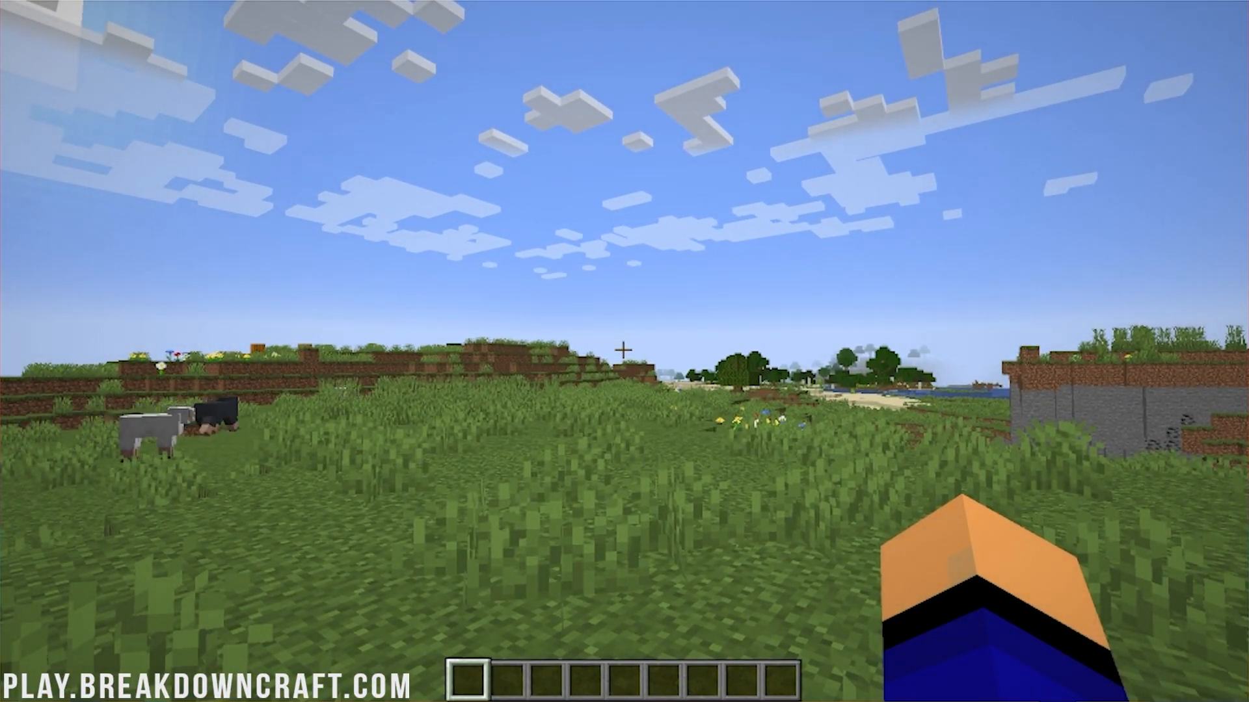
Show the F3 debug overlay listing Sodium Renderer 0.4.2+build.16 and FPS, then leave fullscreen
{"action": "key", "text": "f3"}
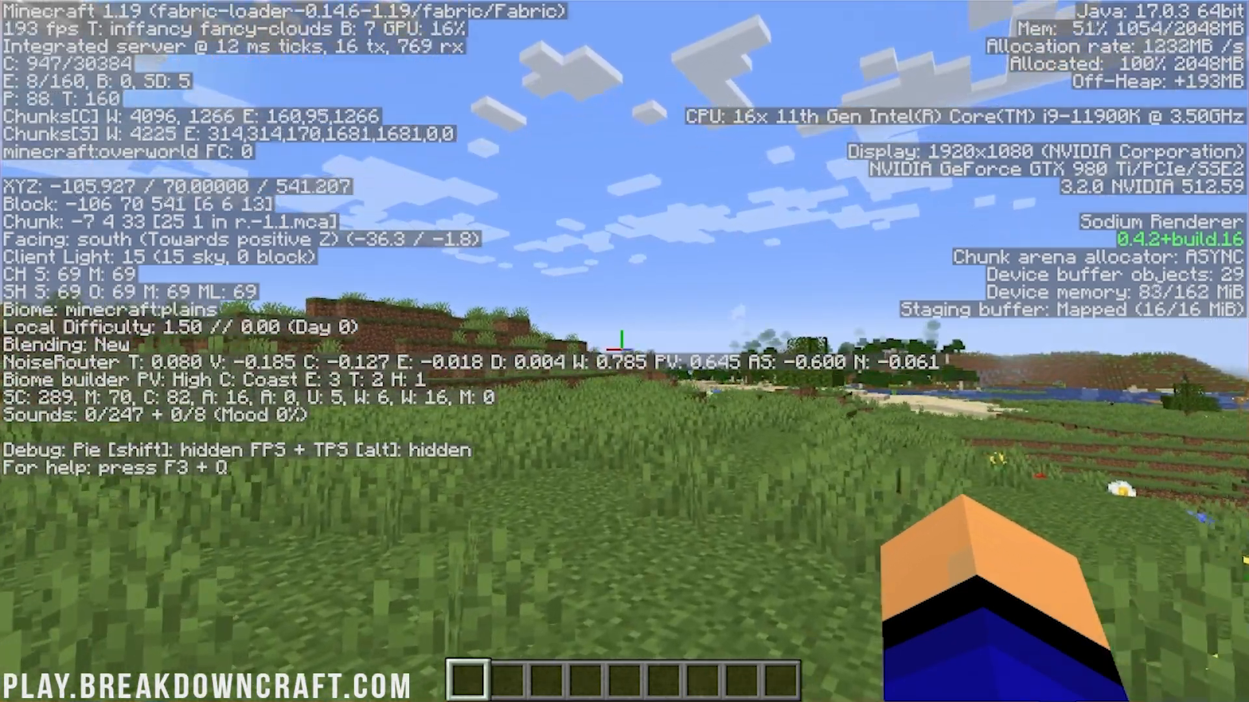
{"action": "key", "text": "F11"}
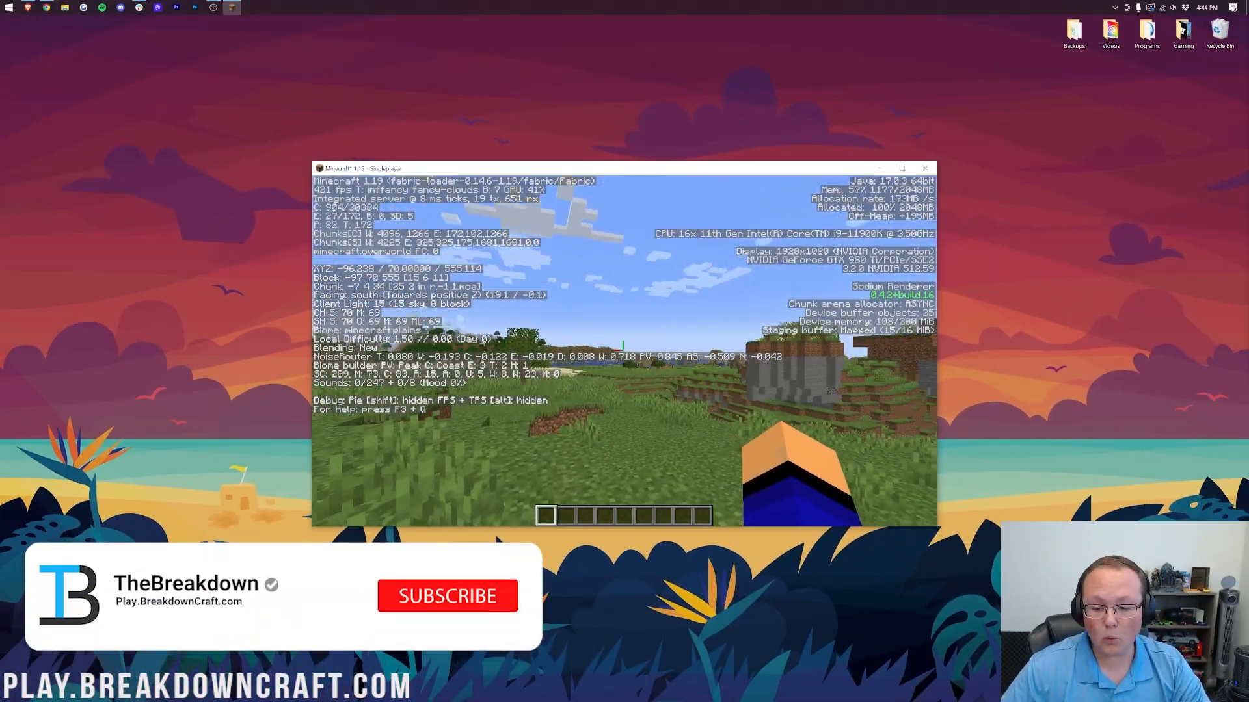
{"action": "left_click", "coordinate": [446, 596]}
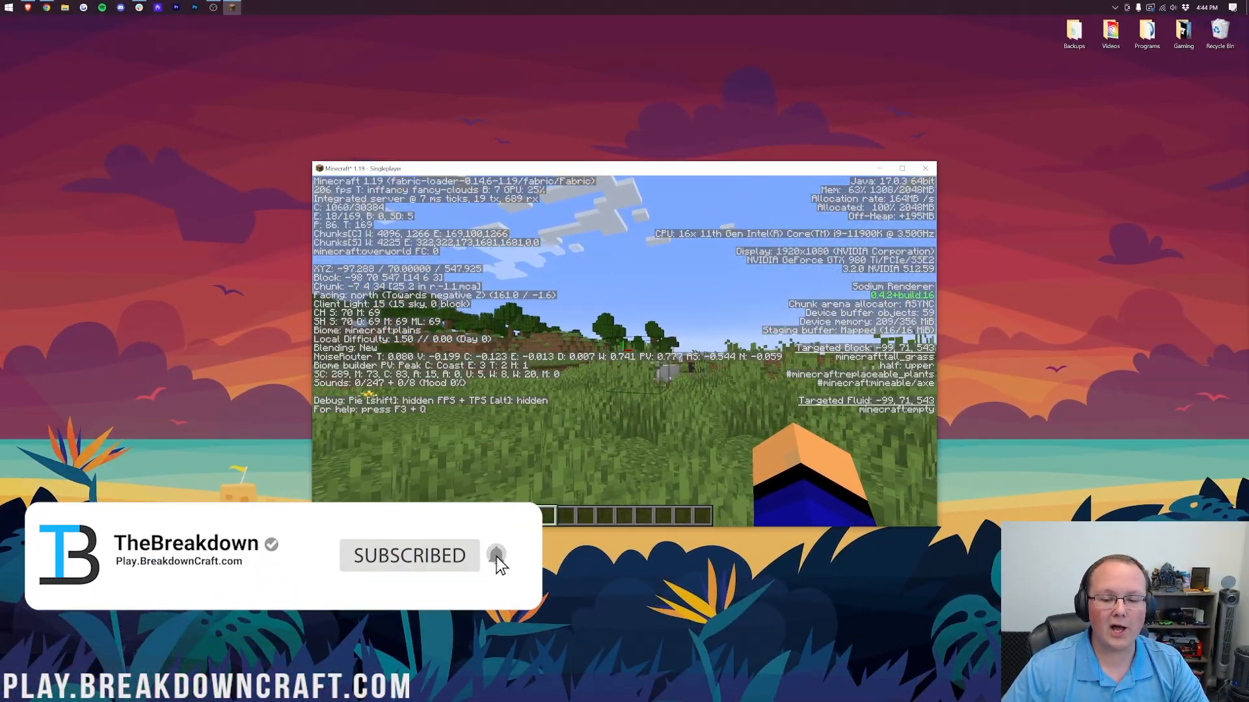
{"action": "left_click", "coordinate": [496, 556]}
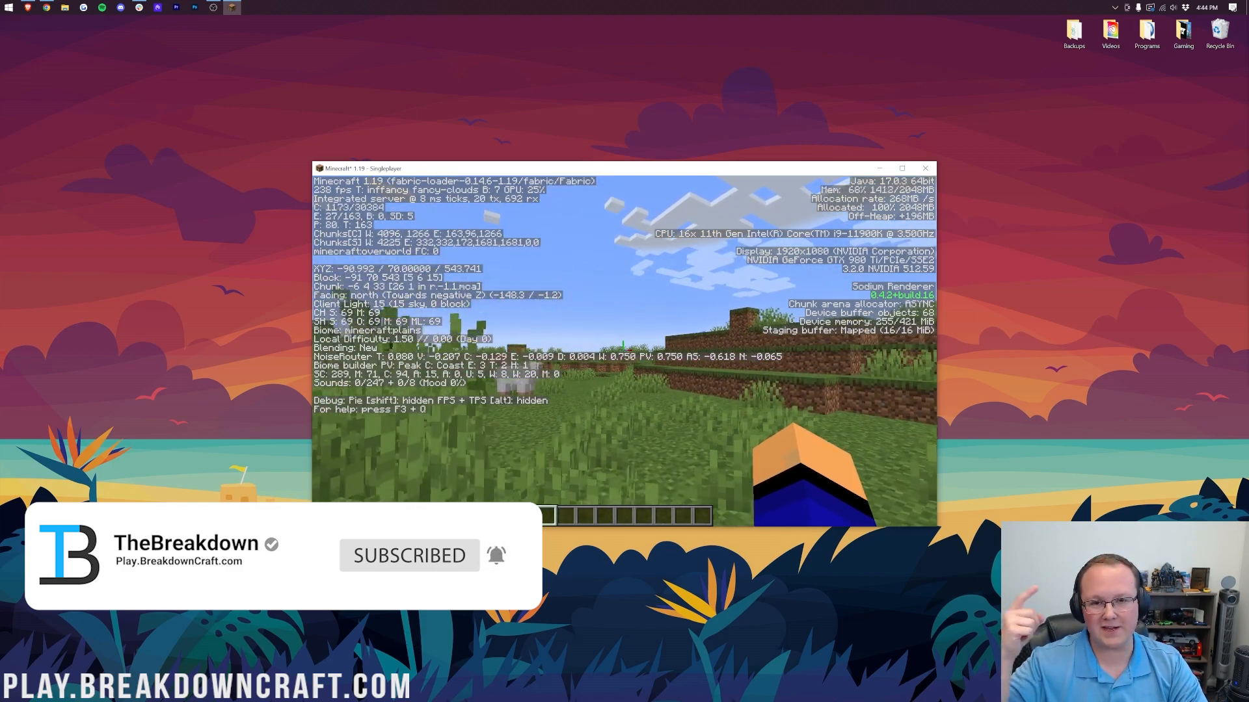